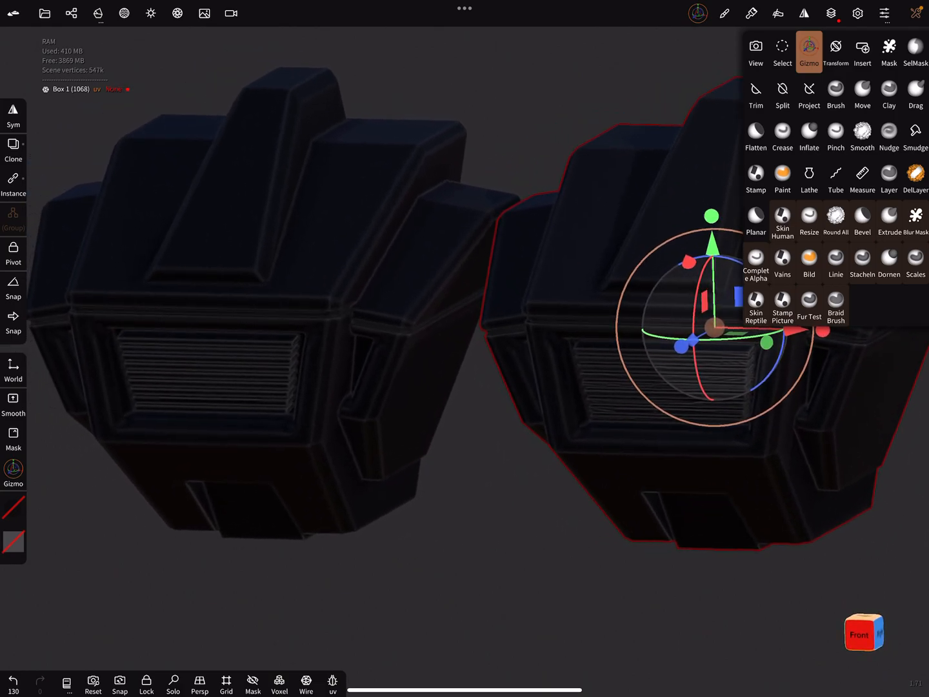
Review the finished box models in wireframe, then start a new scene with the default sphere
click(150, 13)
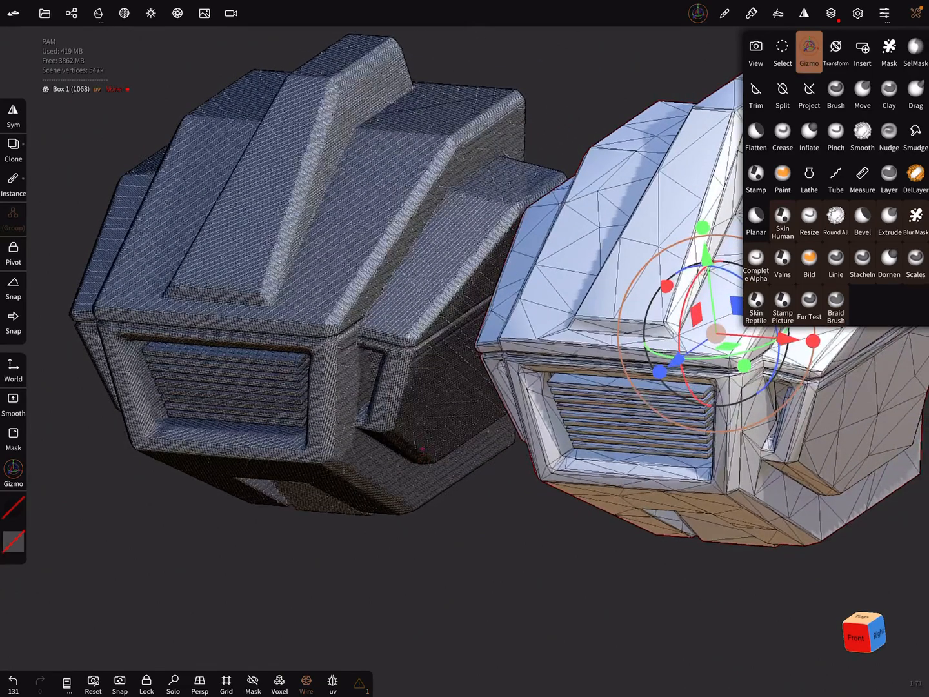
click(44, 13)
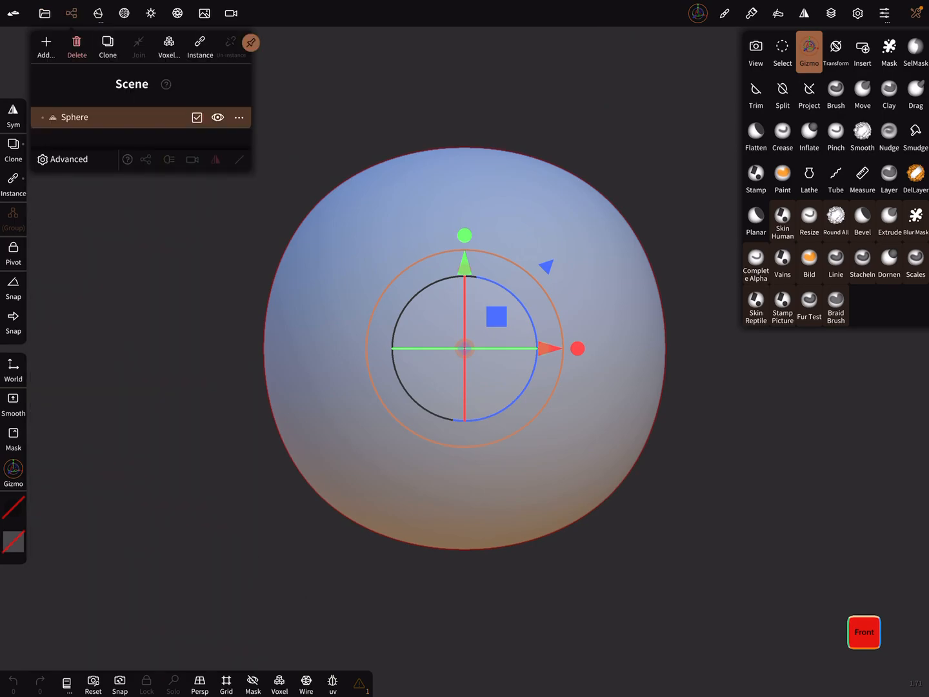
Delete the sphere and add a Box primitive, ready for trimming
click(76, 46)
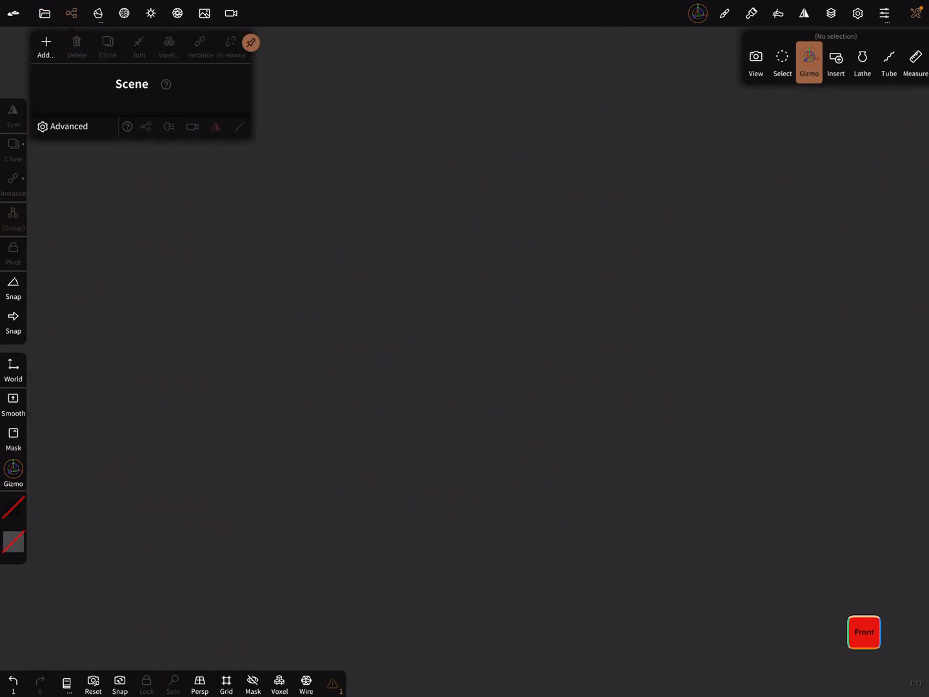
click(47, 41)
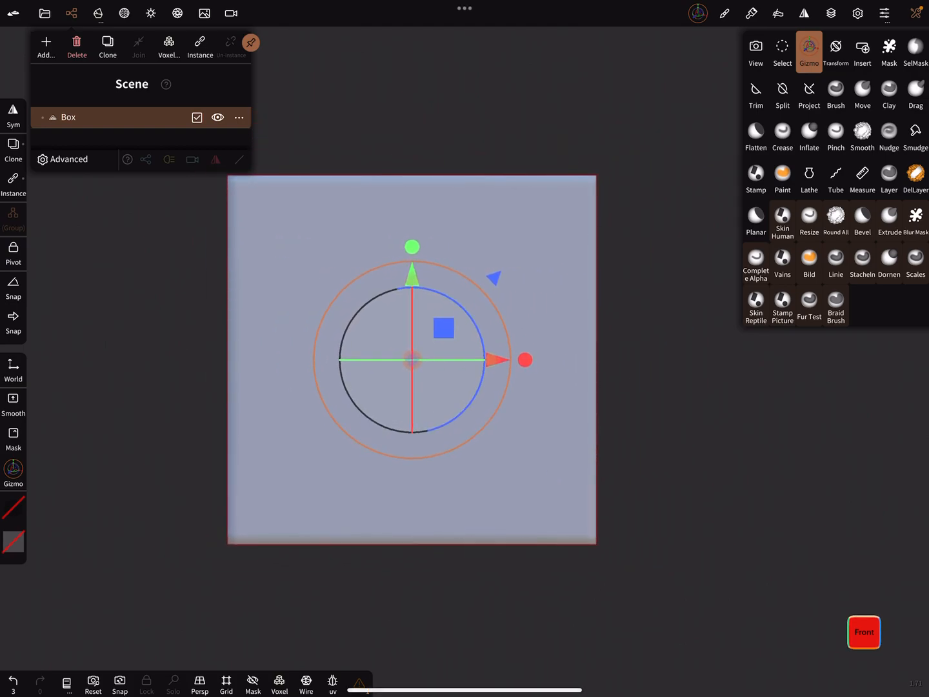
click(757, 94)
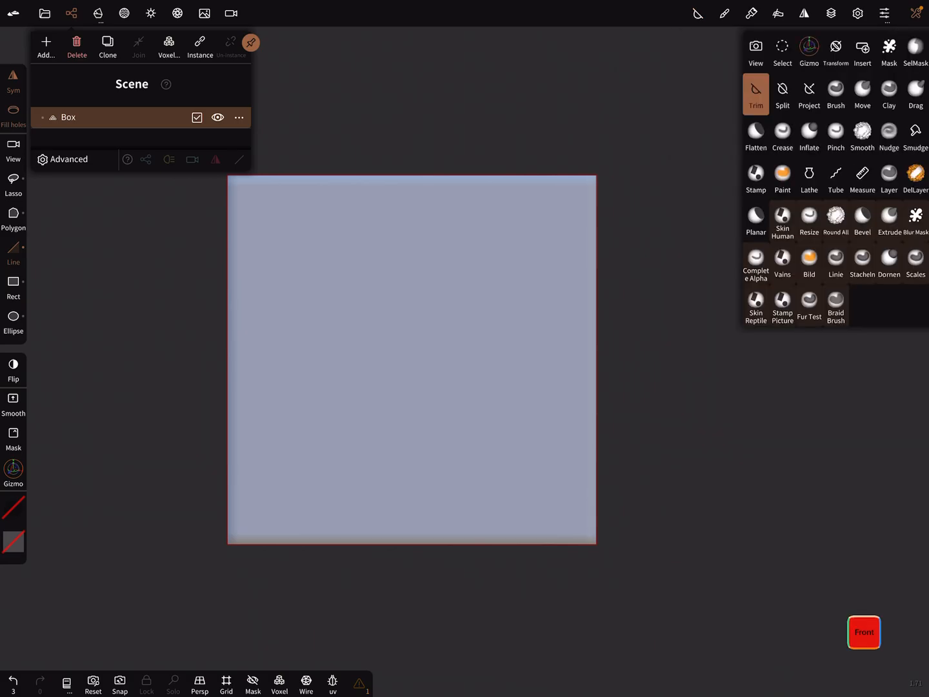
Set the Trim rotate step to 5 and line-trim the box into a tapered, angled block
click(755, 94)
text(5)
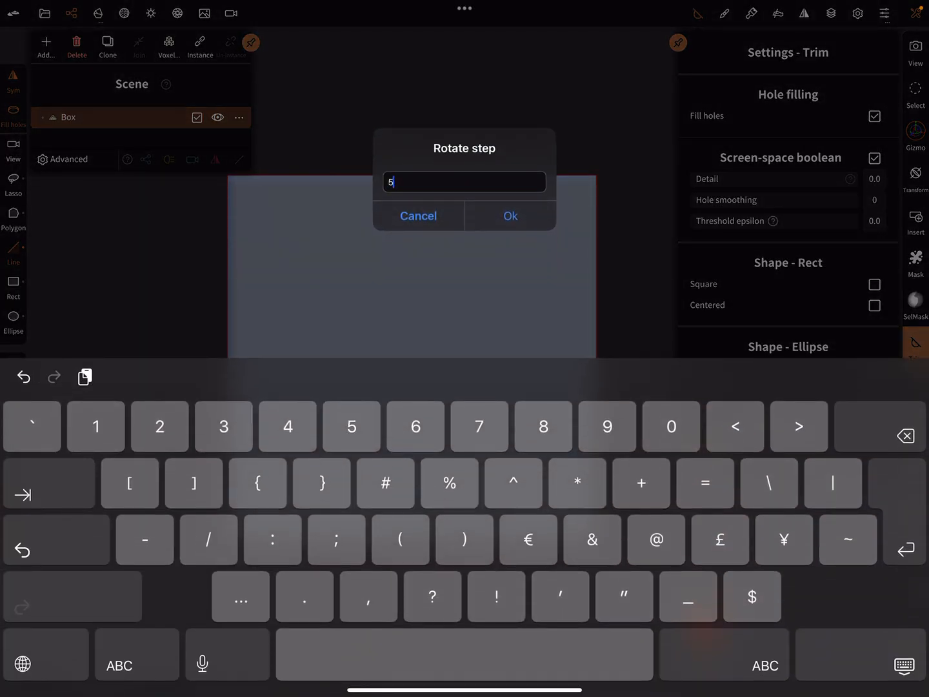
click(510, 216)
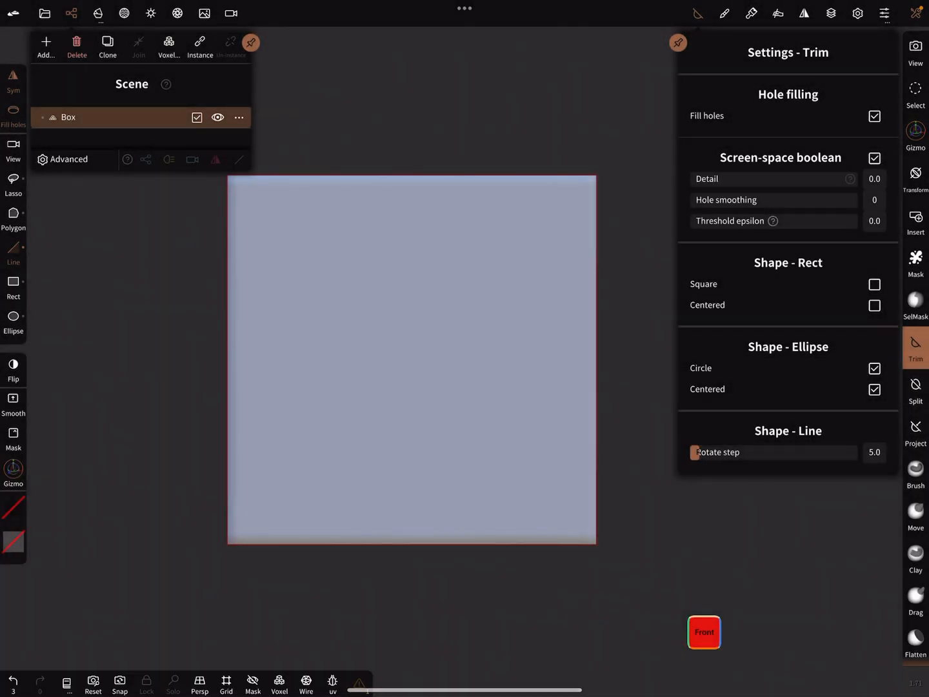
click(915, 346)
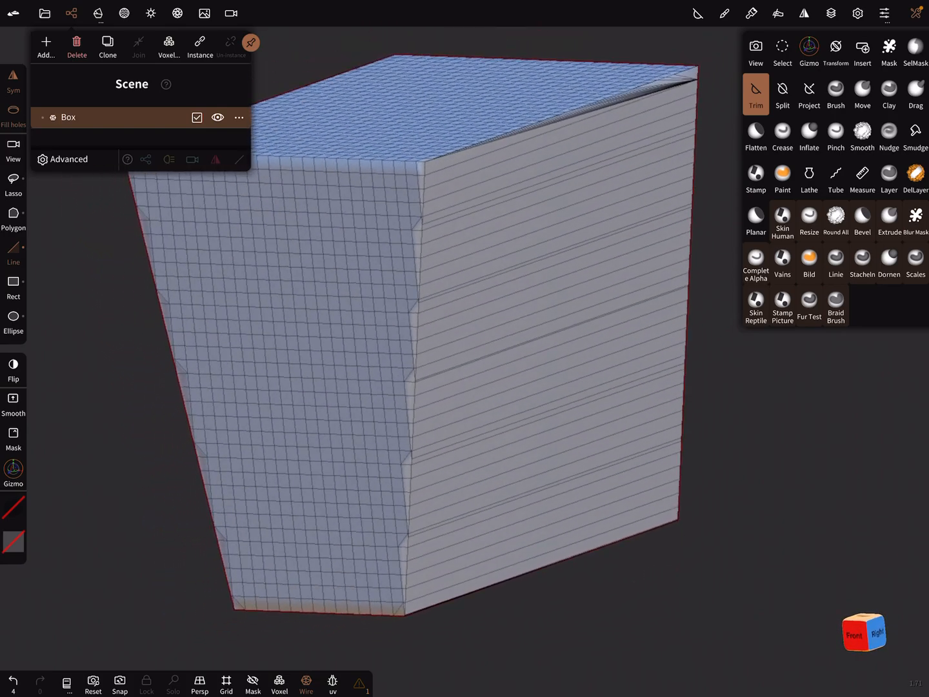
Voxel-remesh the box at resolution 206 into a dense mesh
click(186, 46)
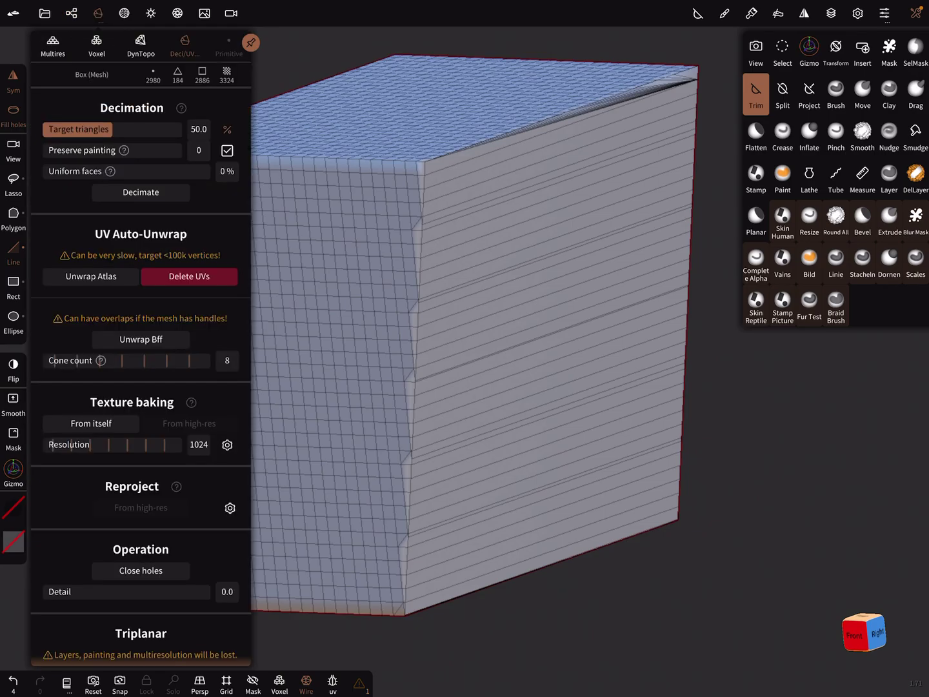
click(95, 44)
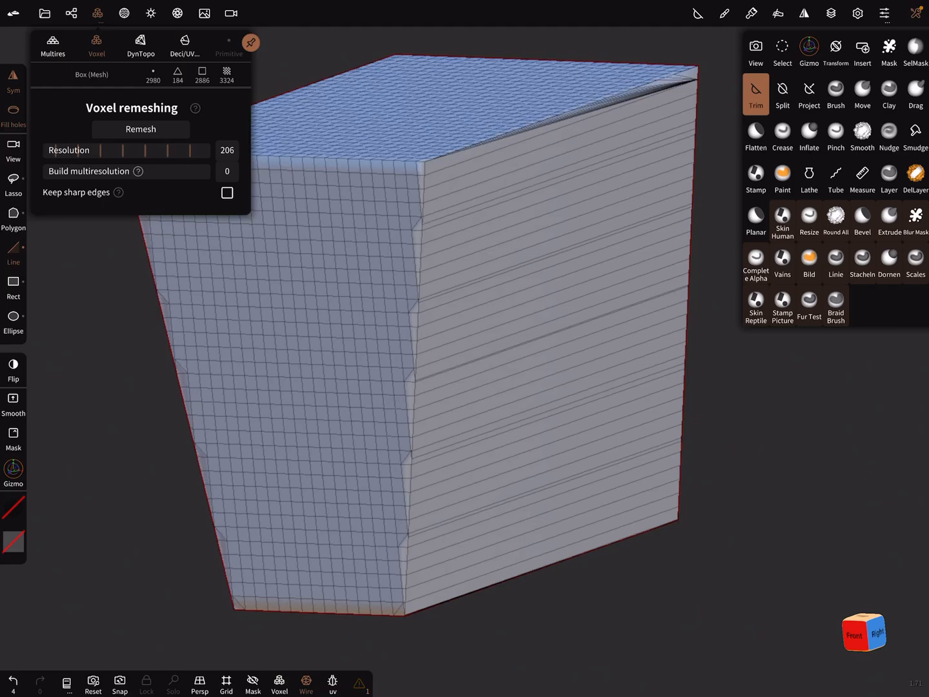
click(140, 129)
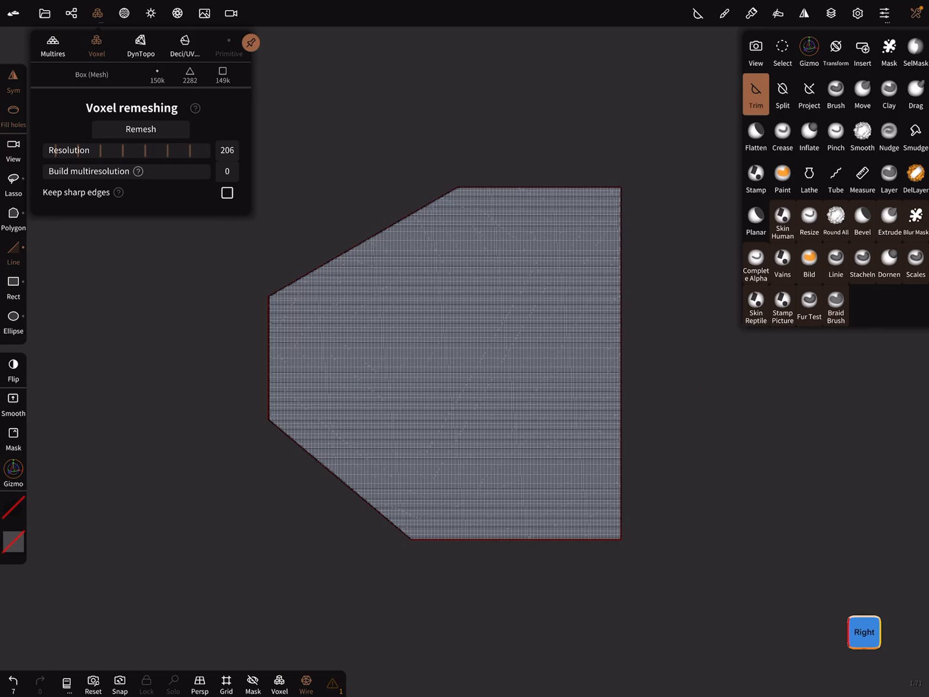
Line-trim the block's corners and edges into a chamfered, faceted chunk
click(140, 129)
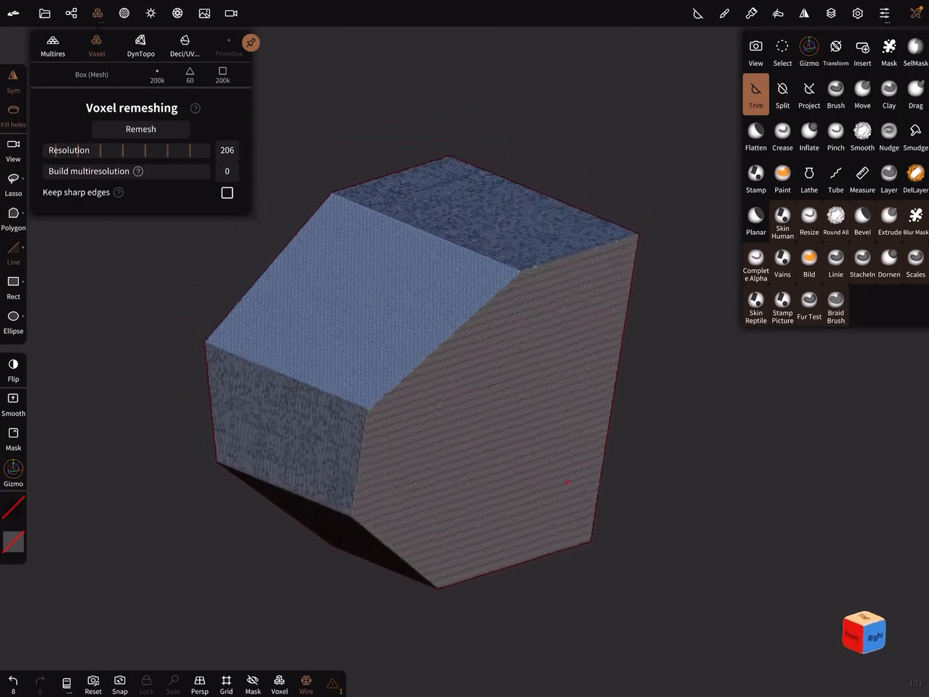
click(863, 631)
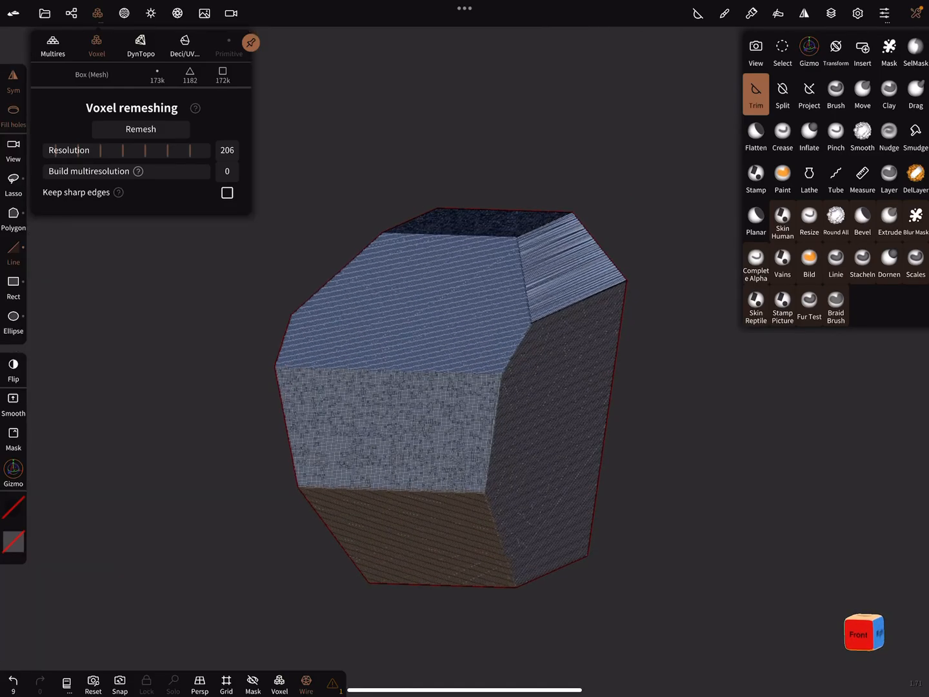
click(139, 129)
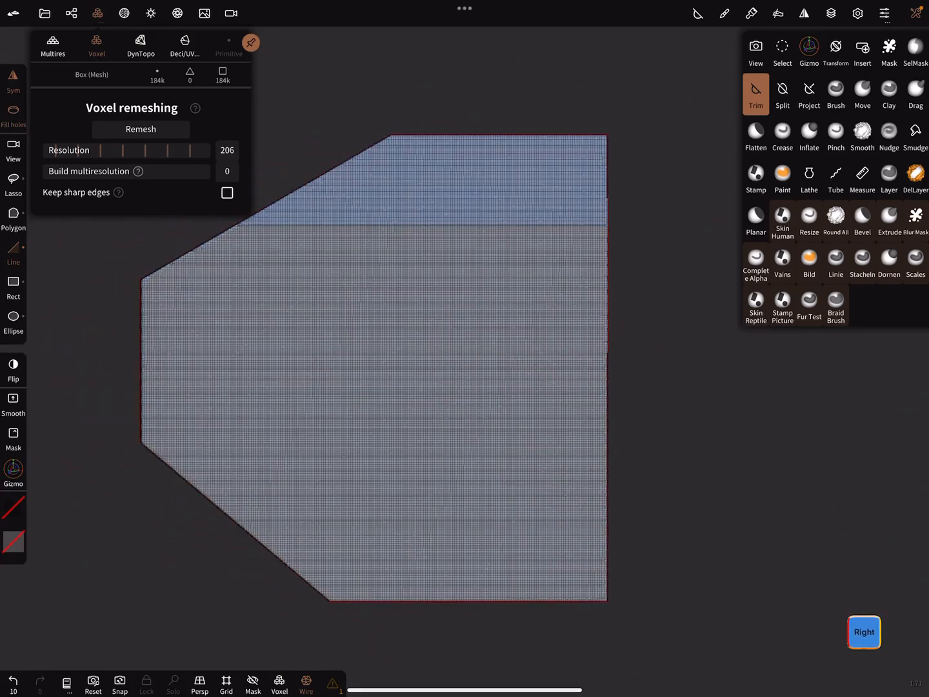
Rect-split the faceted block to separate a horizontal slab as its own piece
click(782, 95)
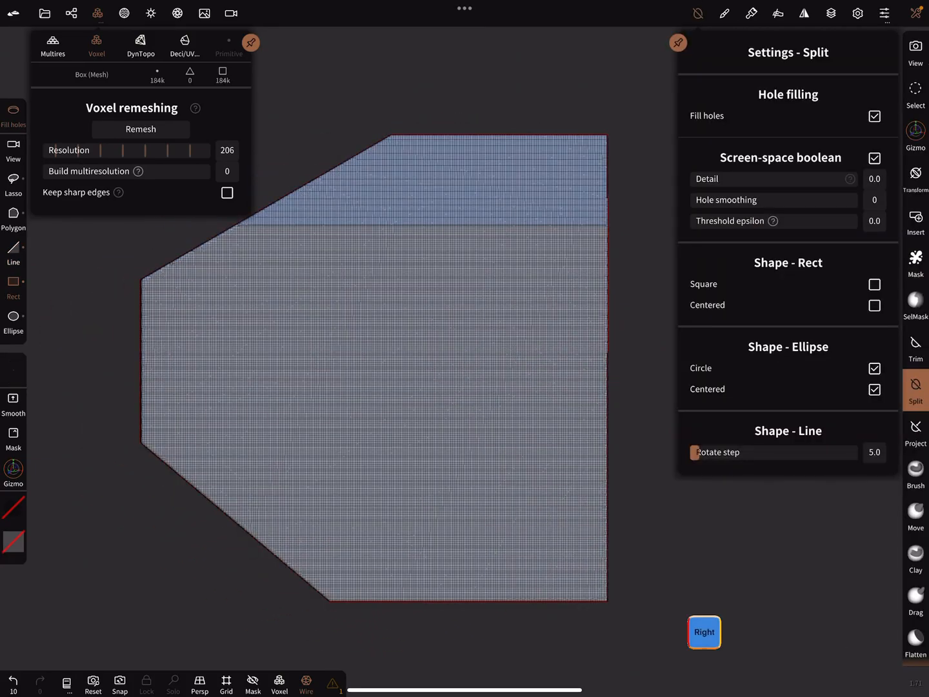
click(916, 390)
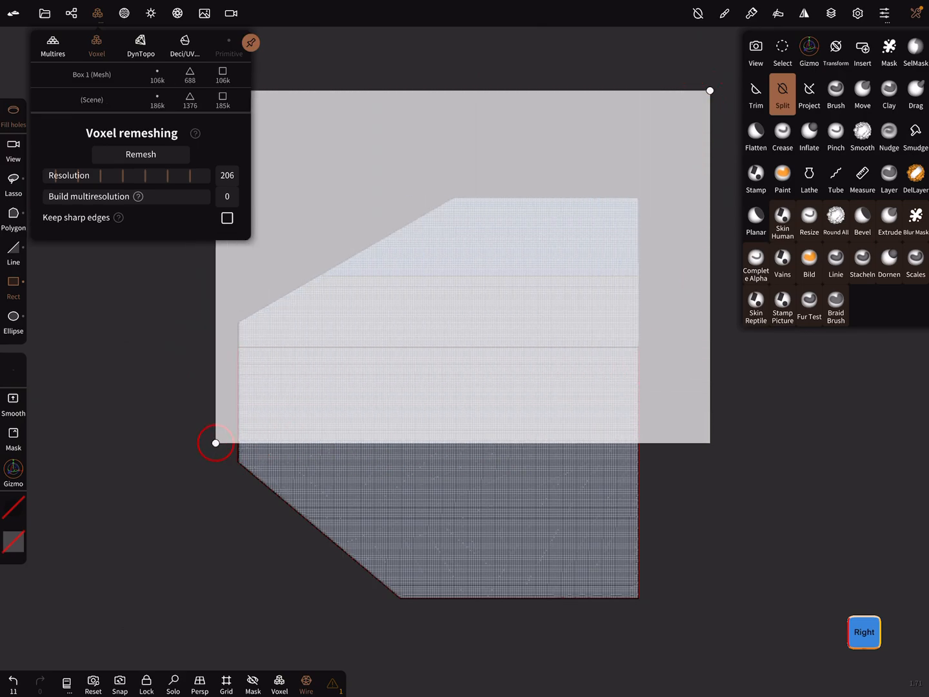
click(140, 155)
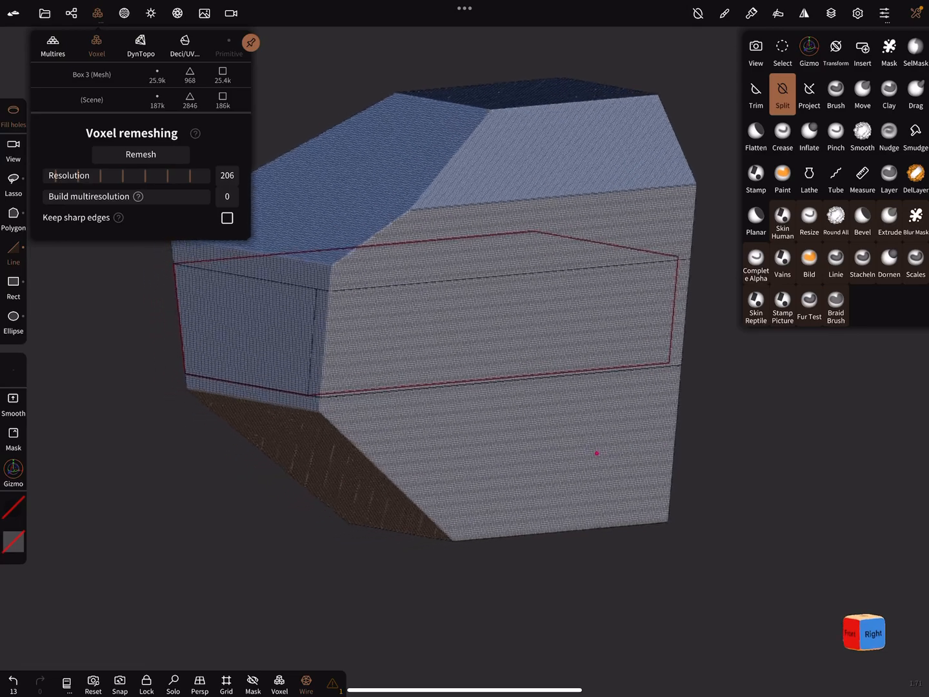
click(808, 52)
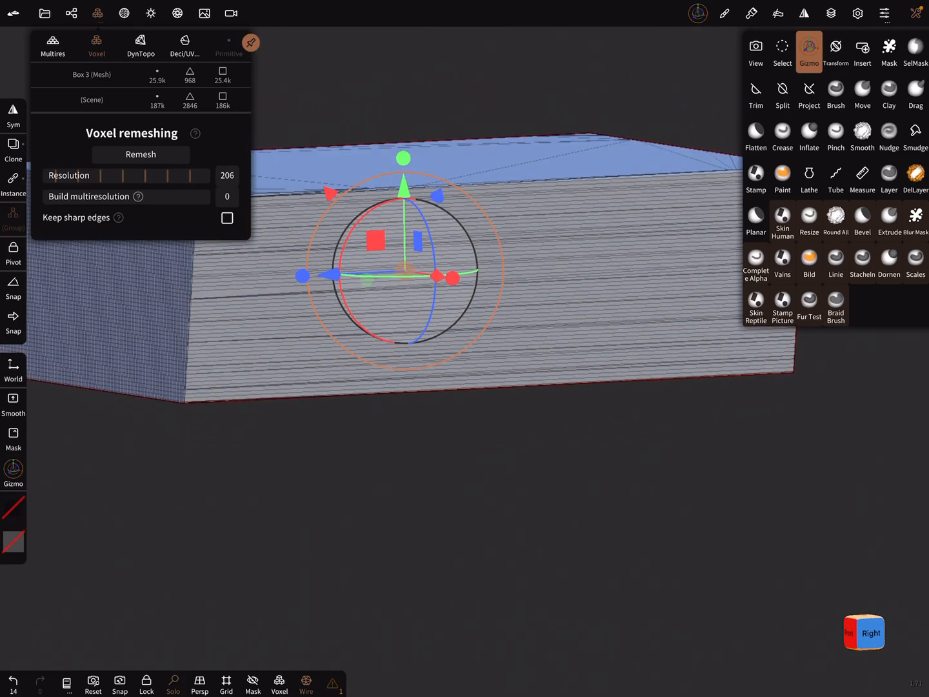
Line-trim the slab's ends into a recessed front panel and bring up the Scene list
click(140, 155)
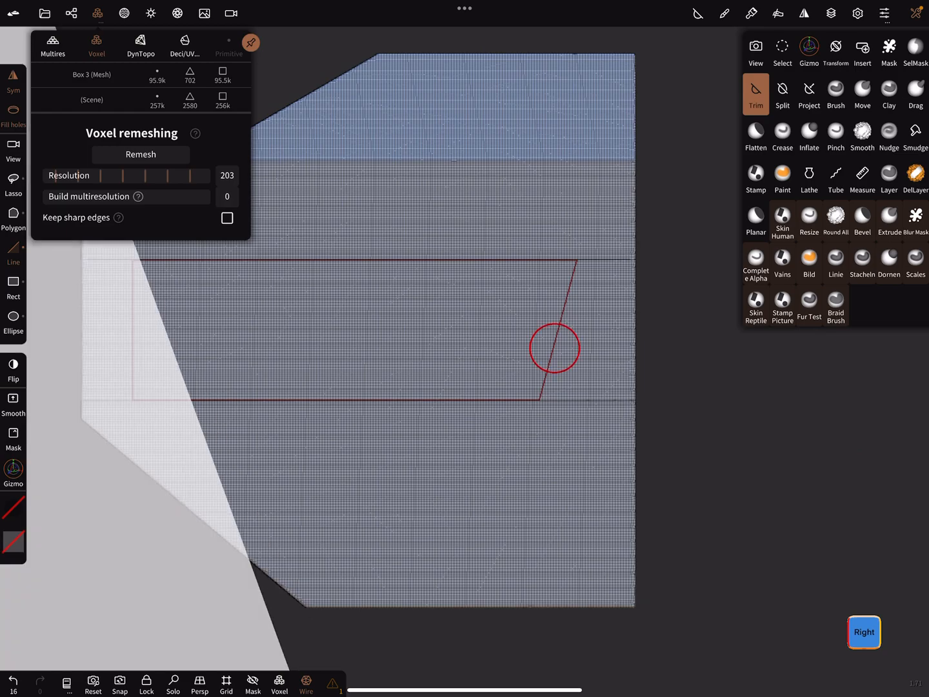
click(141, 155)
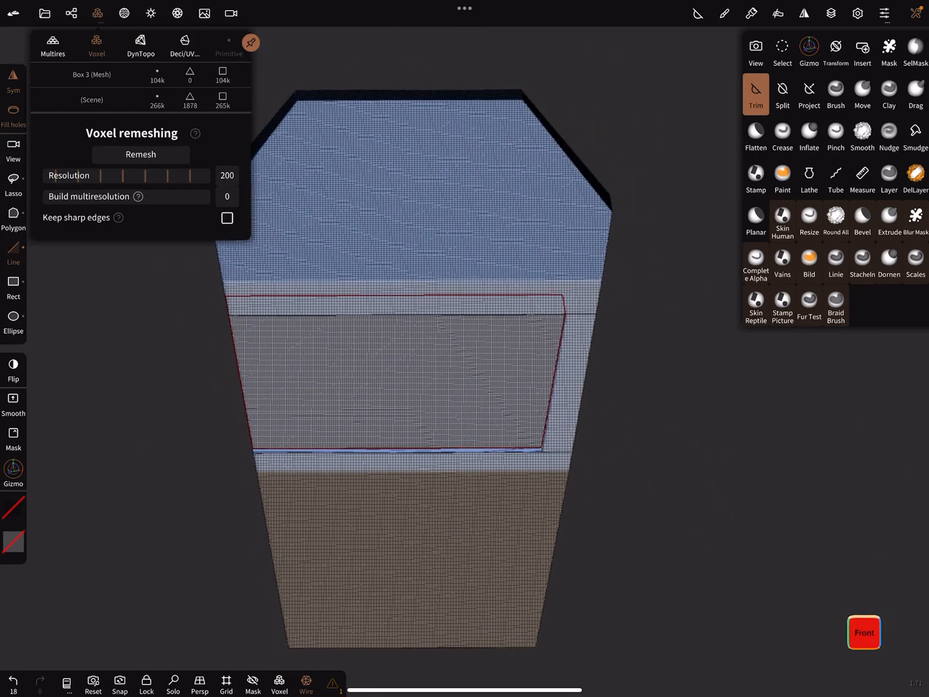
click(139, 155)
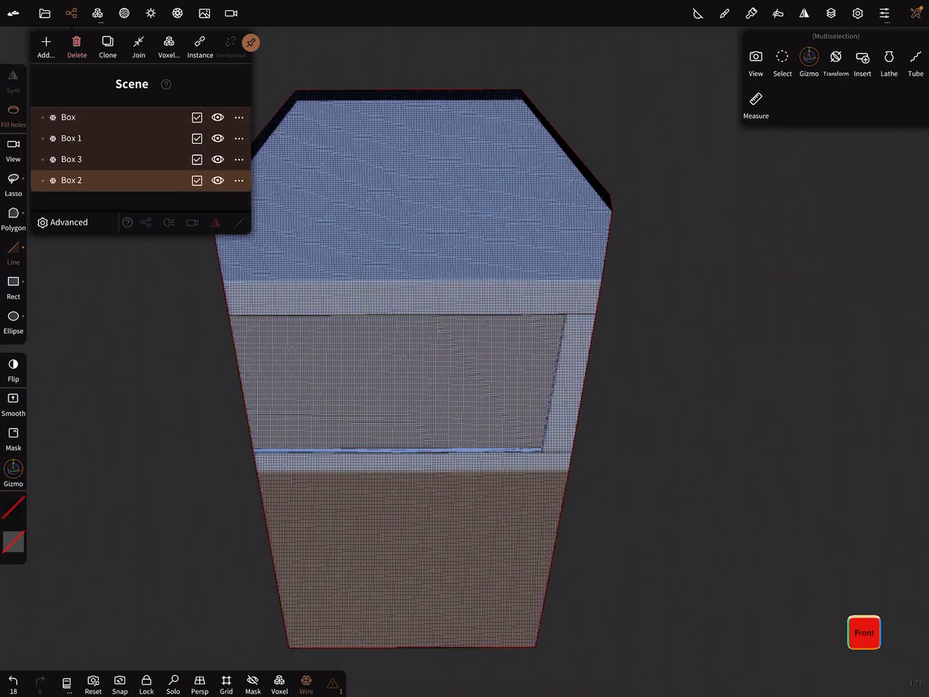
Join the selected box pieces into one object, Box 2, ready for splitting again
click(169, 47)
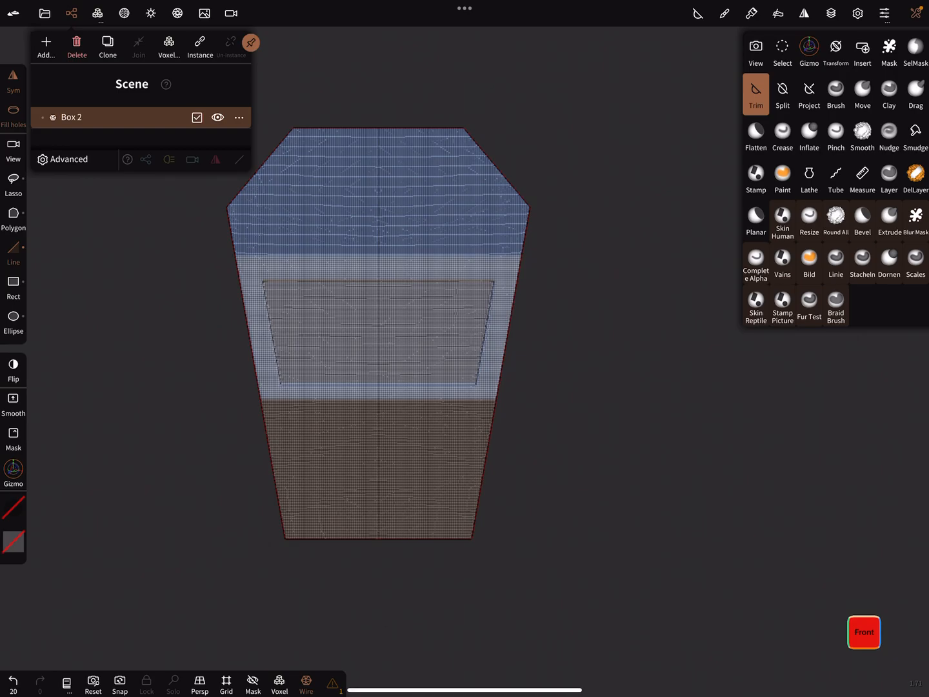
click(782, 95)
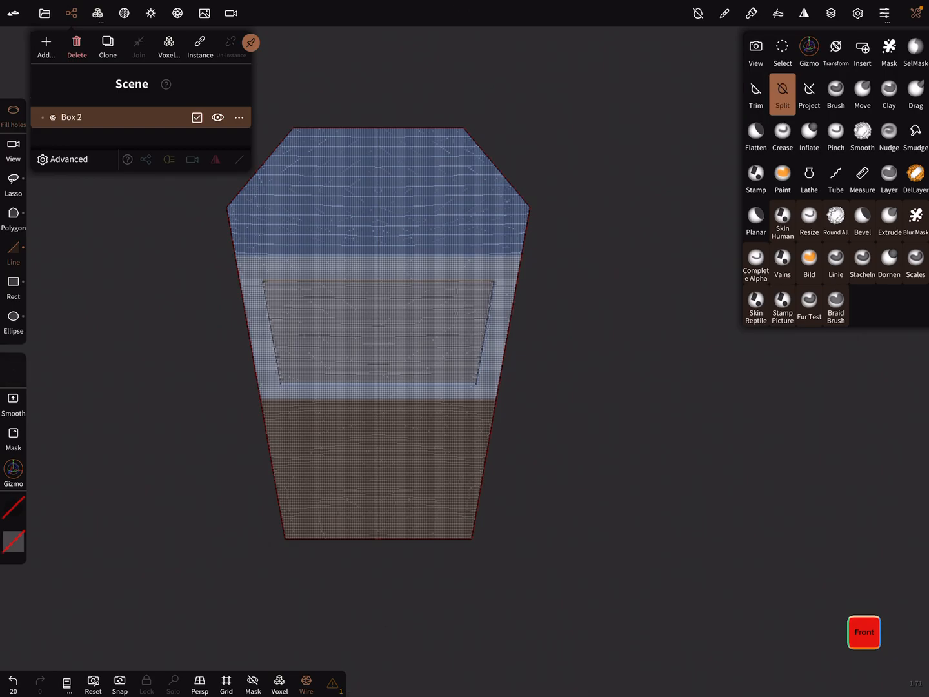
Split off the lower front section, reshape it and join the pieces into one object, Box
click(756, 94)
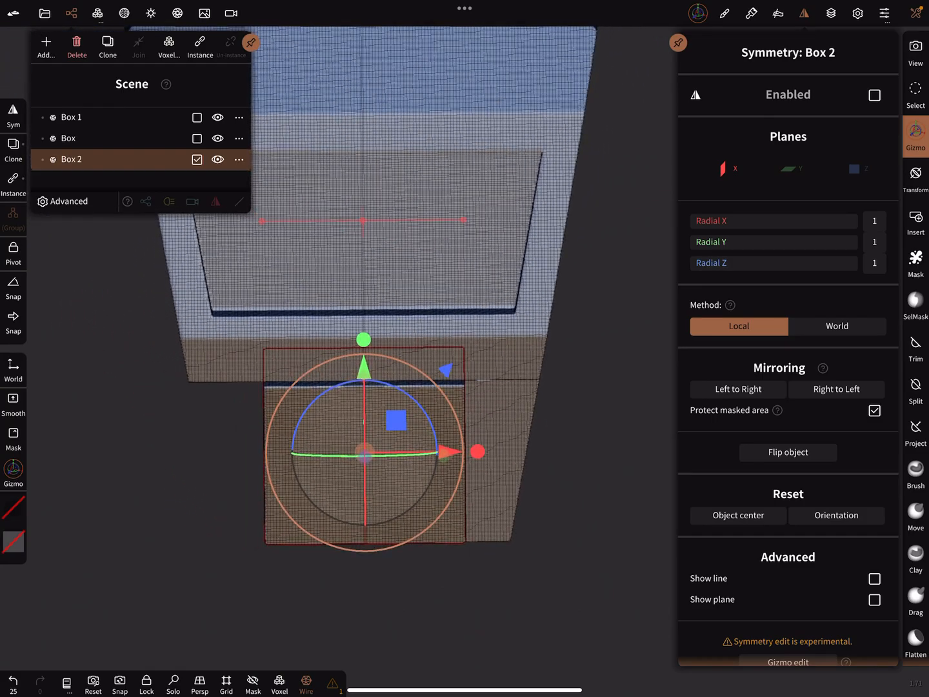
click(196, 116)
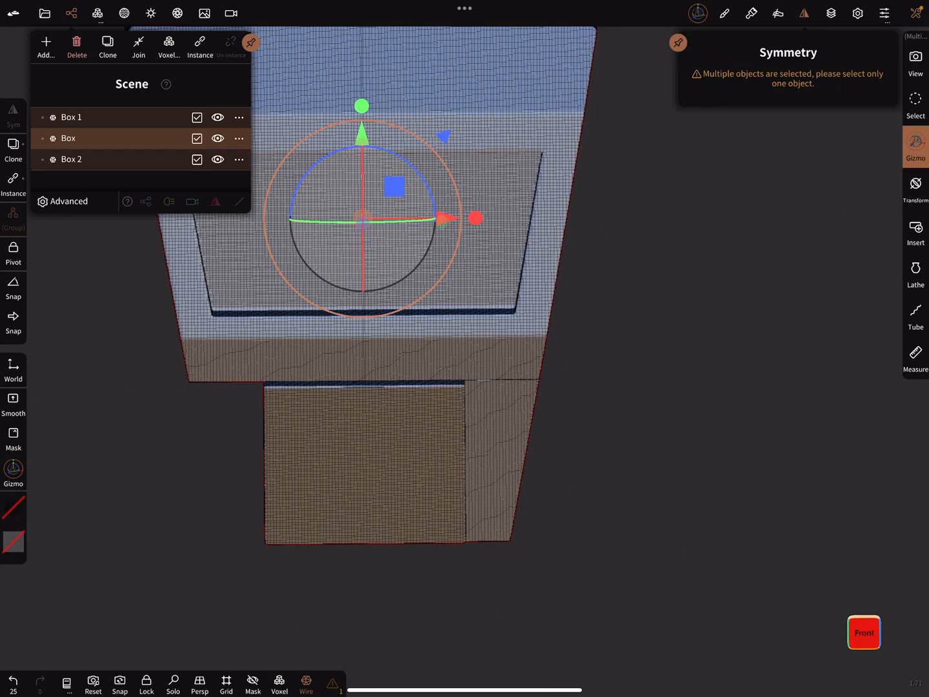
click(67, 139)
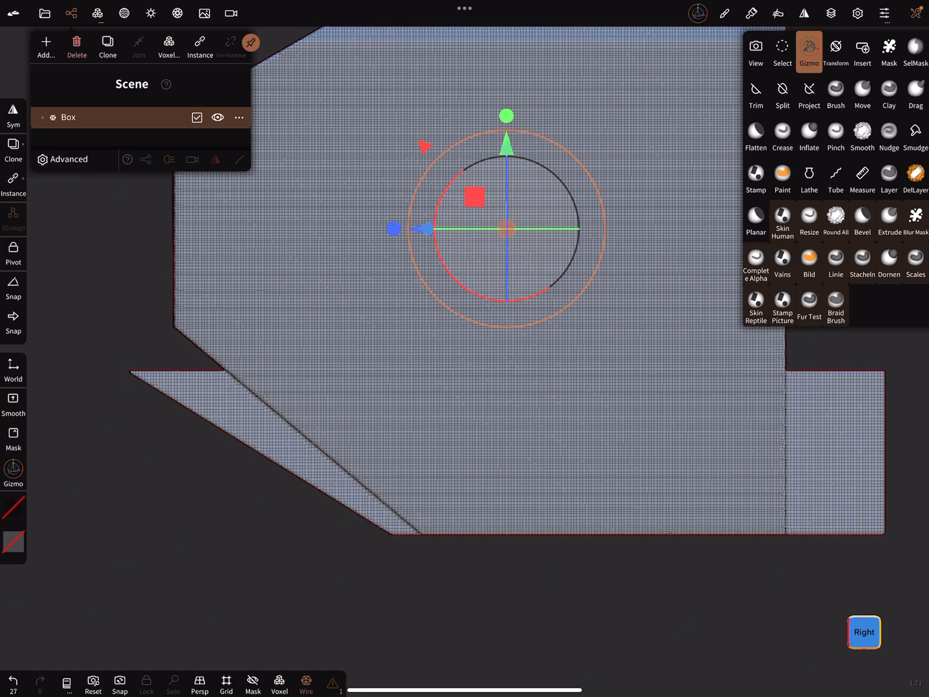
Split the lower protrusion off as Box 1, trim its side and move the cut pieces with the Gizmo
click(783, 91)
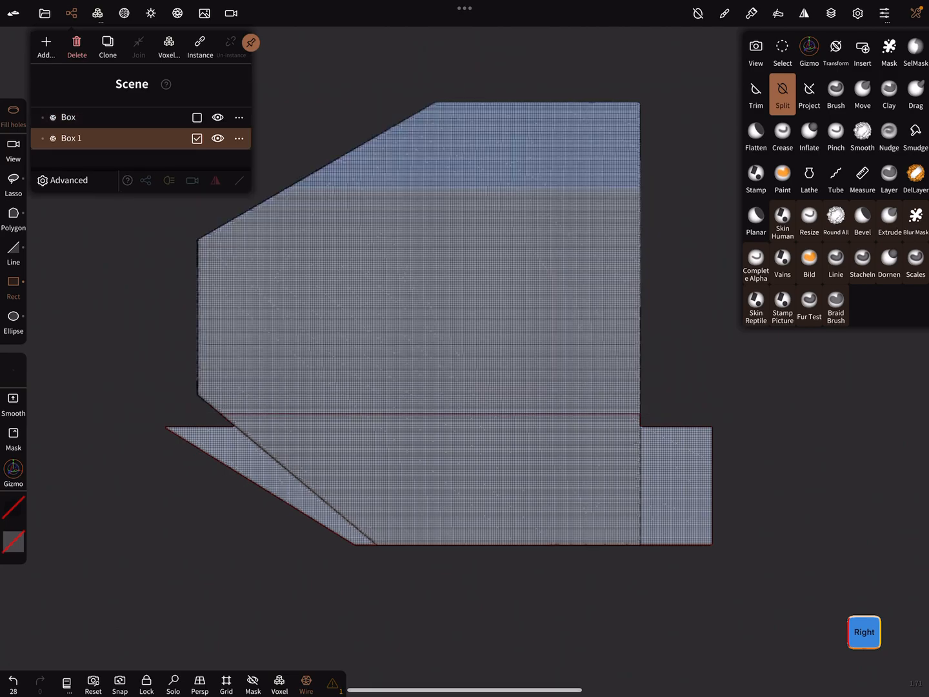
click(757, 94)
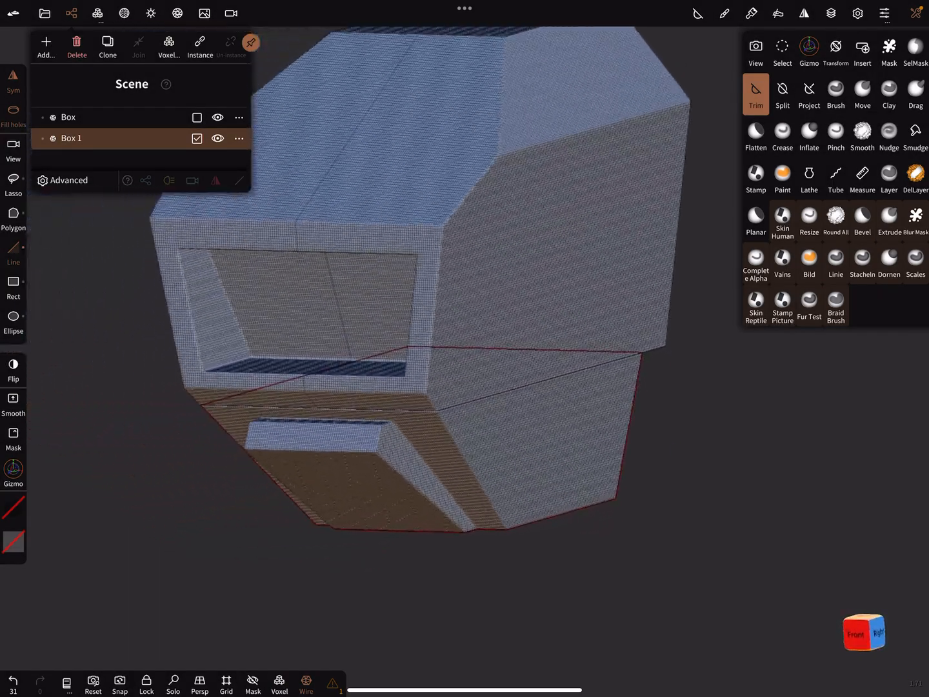
click(198, 116)
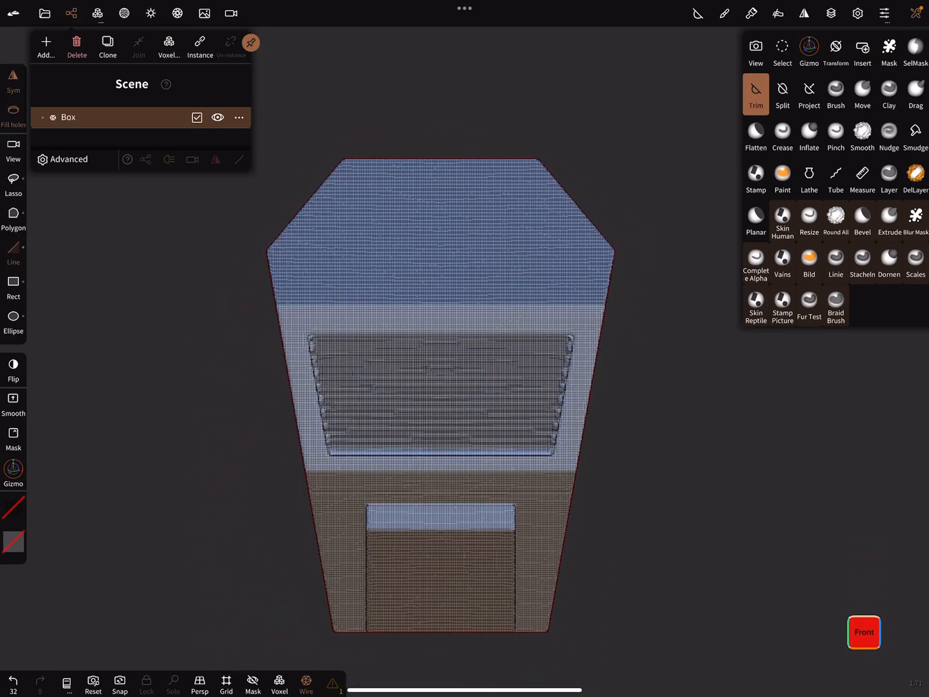
click(782, 94)
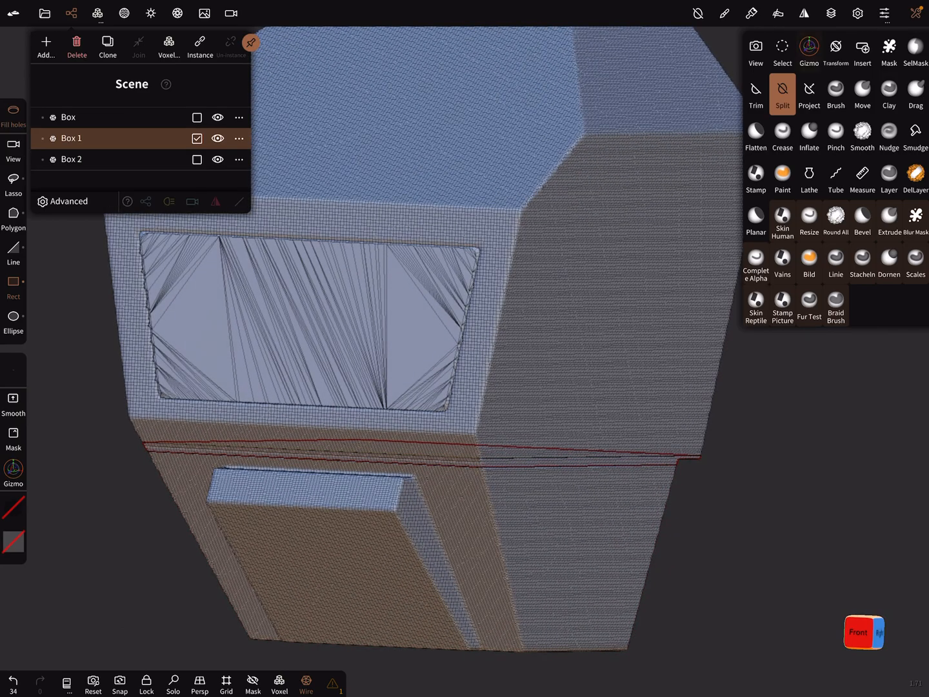
click(808, 52)
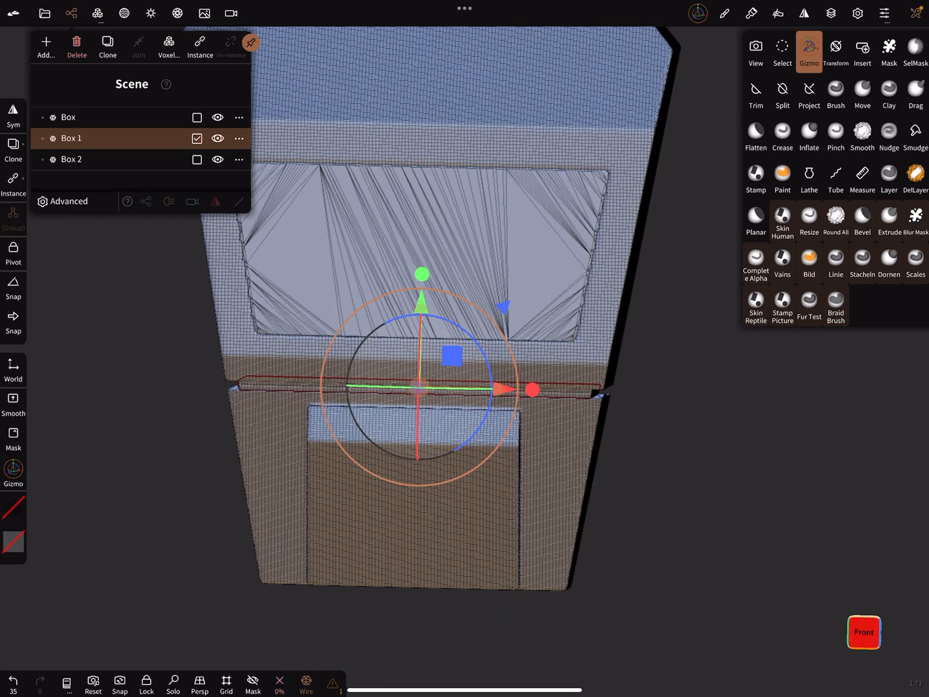
click(279, 684)
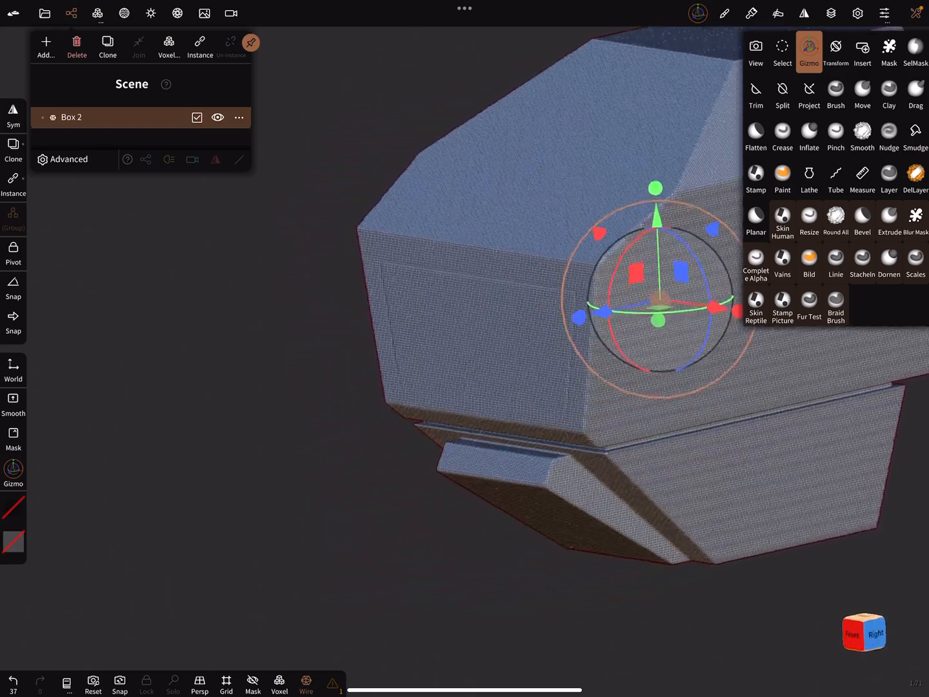
click(13, 679)
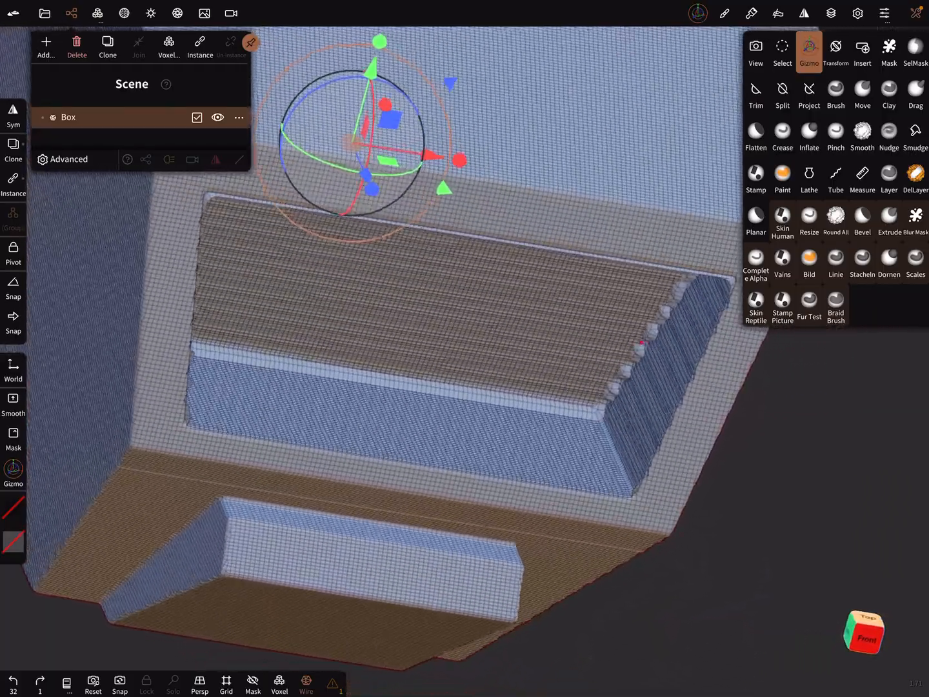
Undo the splitting experiments back to the earlier single-piece box
key(ctrl+z)
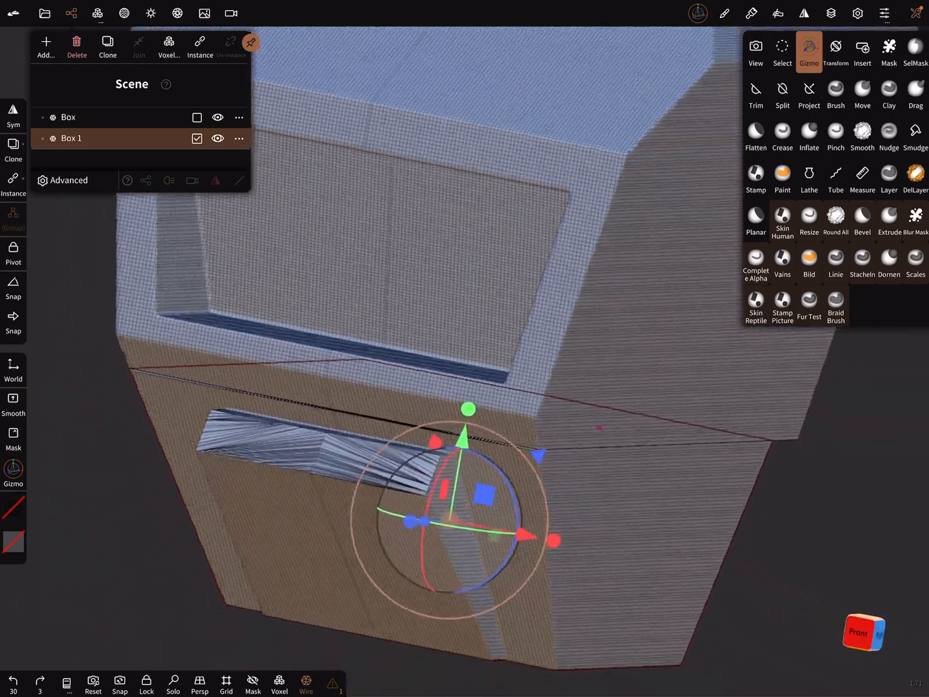
key(ctrl+z)
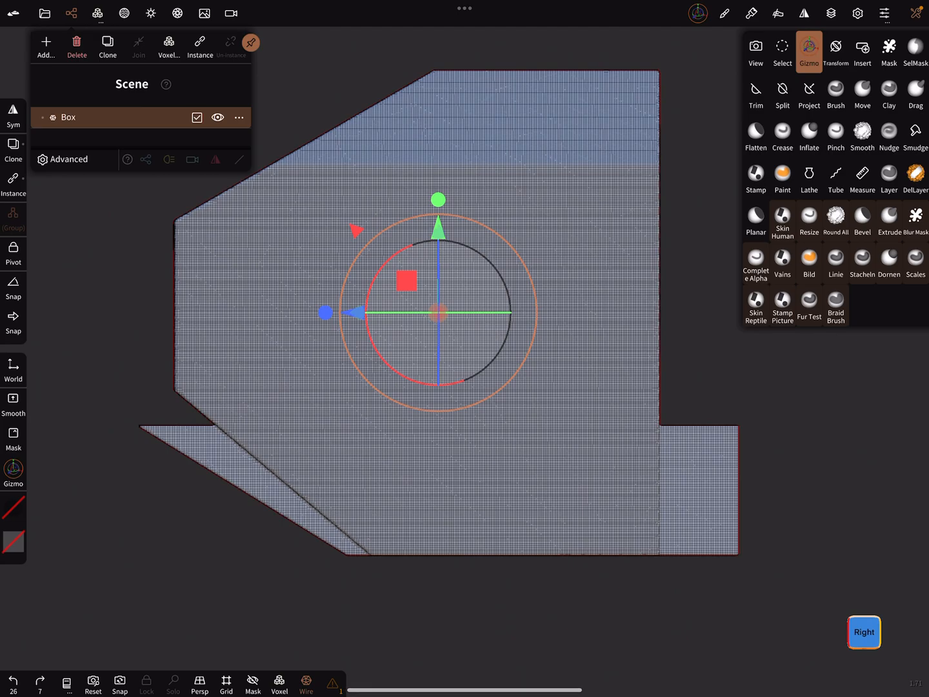
Rect-split the box into upper and lower pieces and move the lower piece with the Gizmo
click(782, 95)
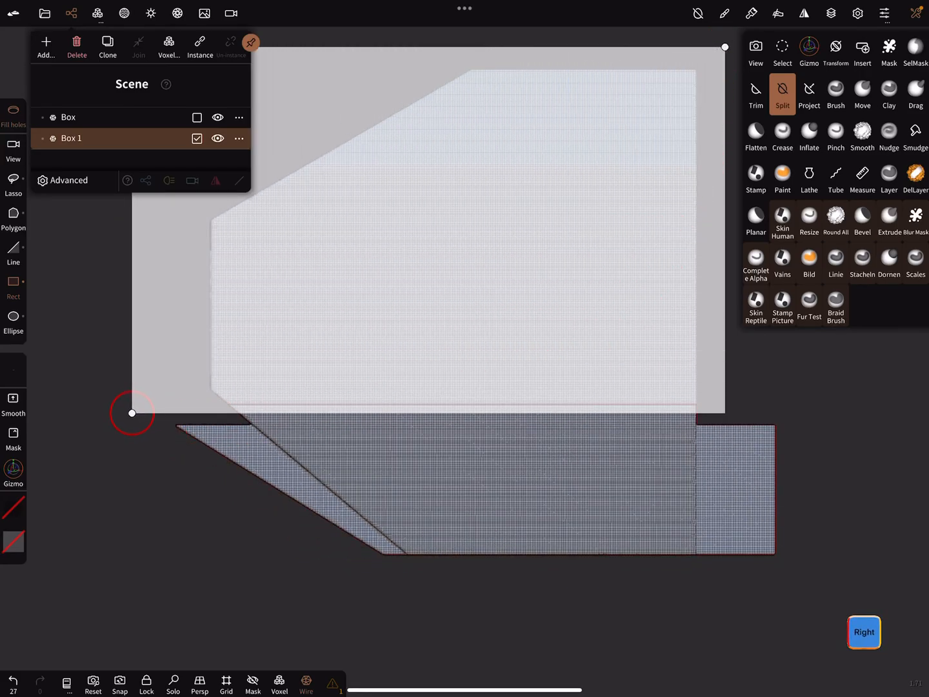
click(107, 41)
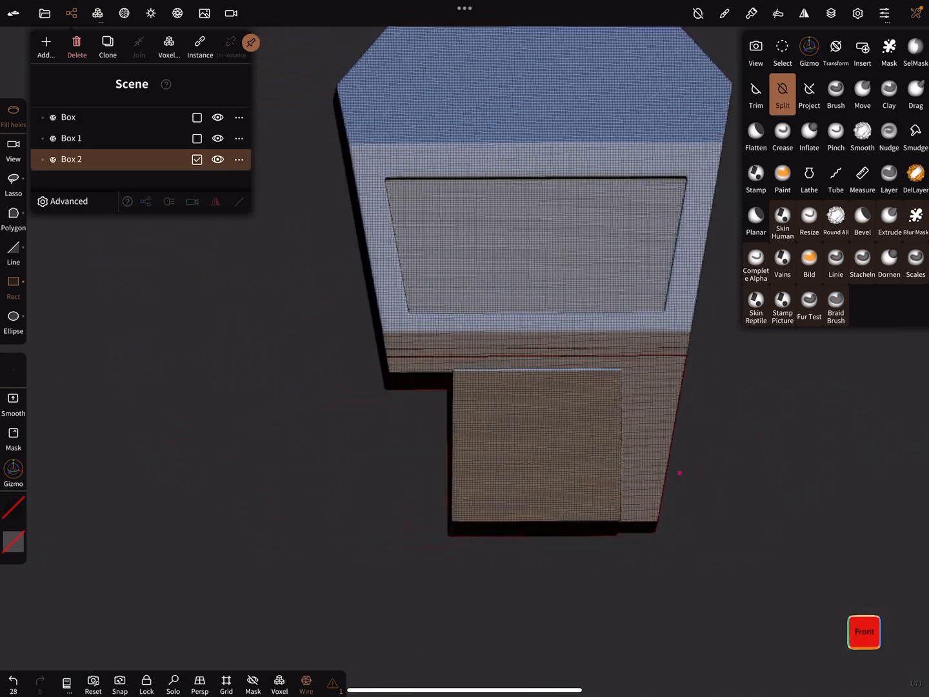
click(808, 52)
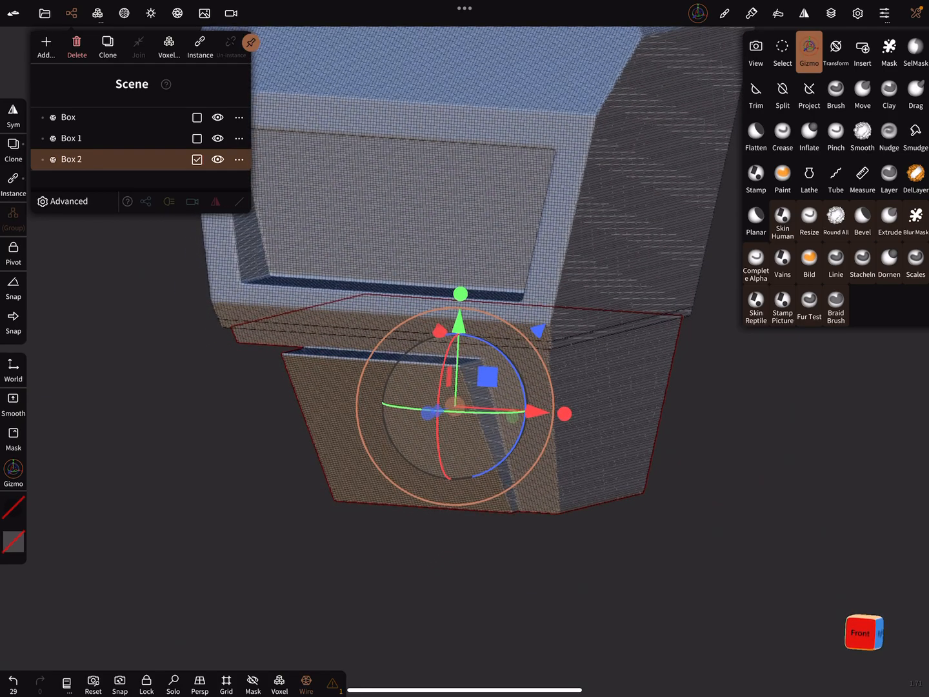
Join and voxel-remesh the pieces into one mesh, Box 2, and call up Symmetry
click(71, 138)
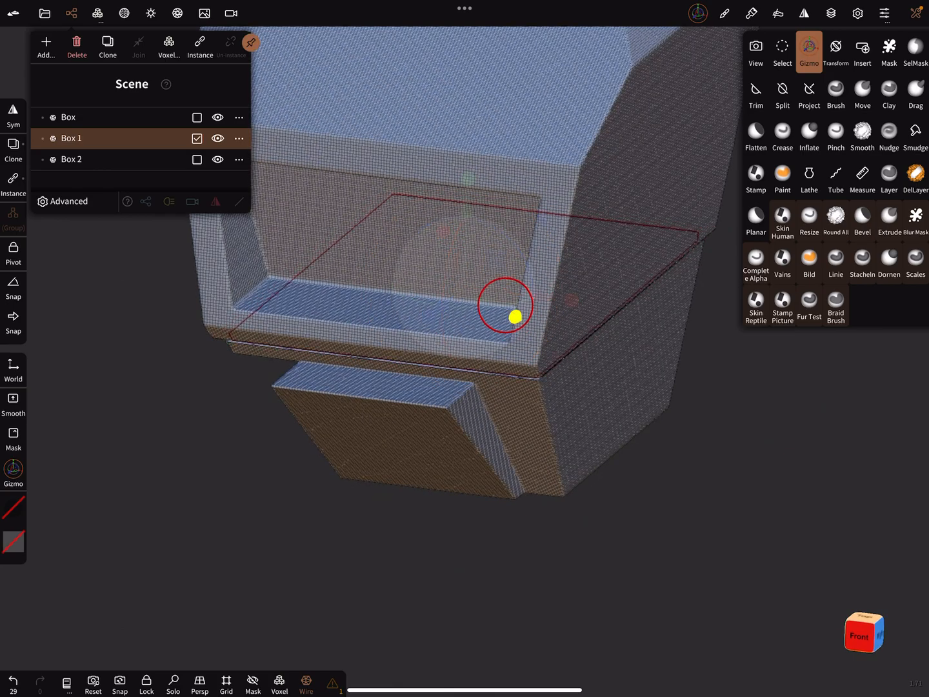
click(515, 316)
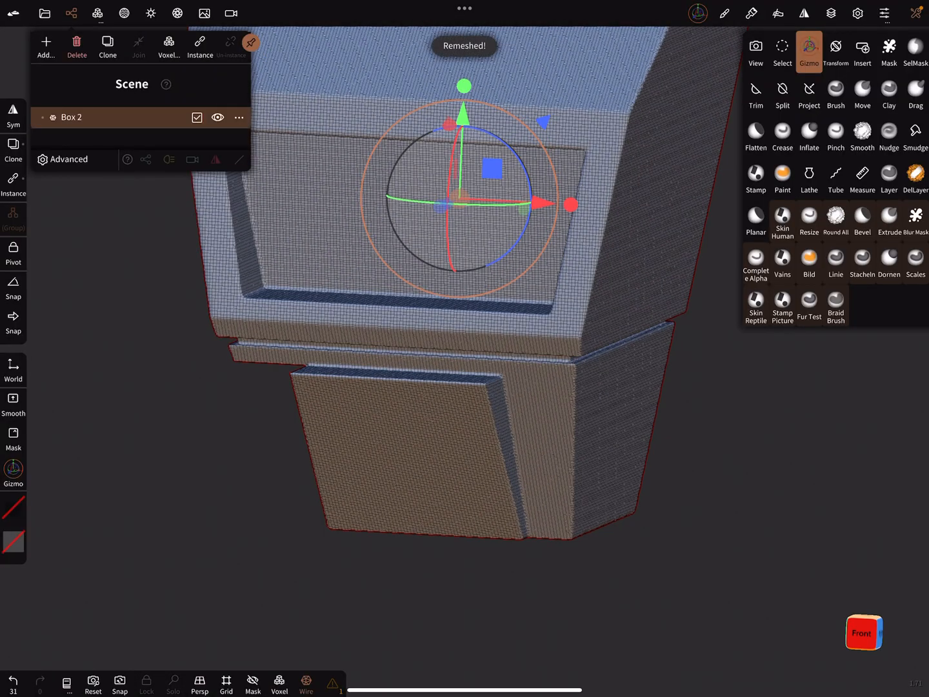
click(13, 116)
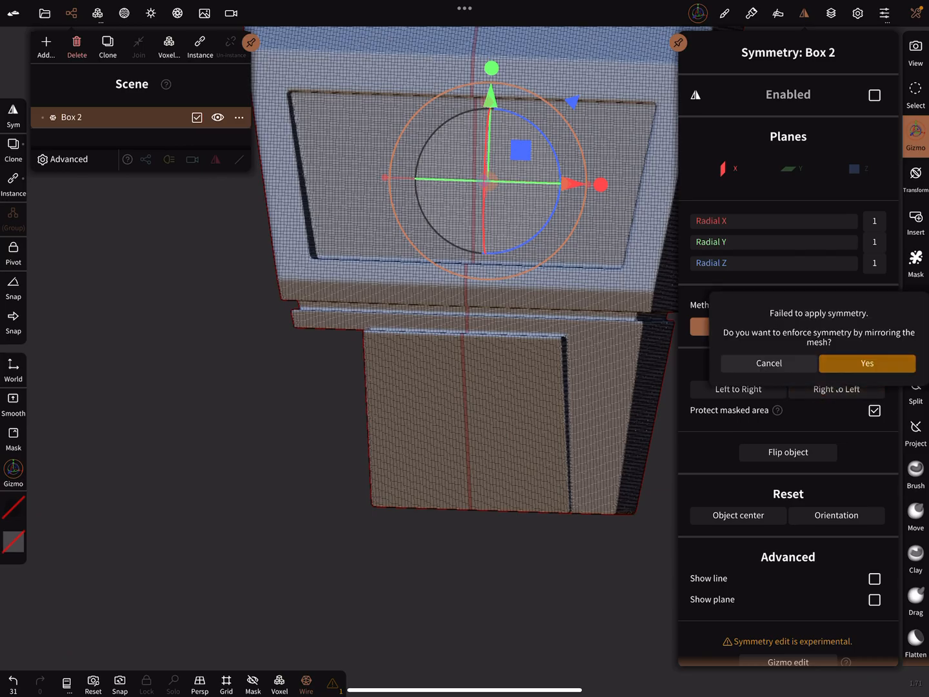
Accept mirroring Box 2 into a symmetric mesh after the symmetry warning
click(867, 364)
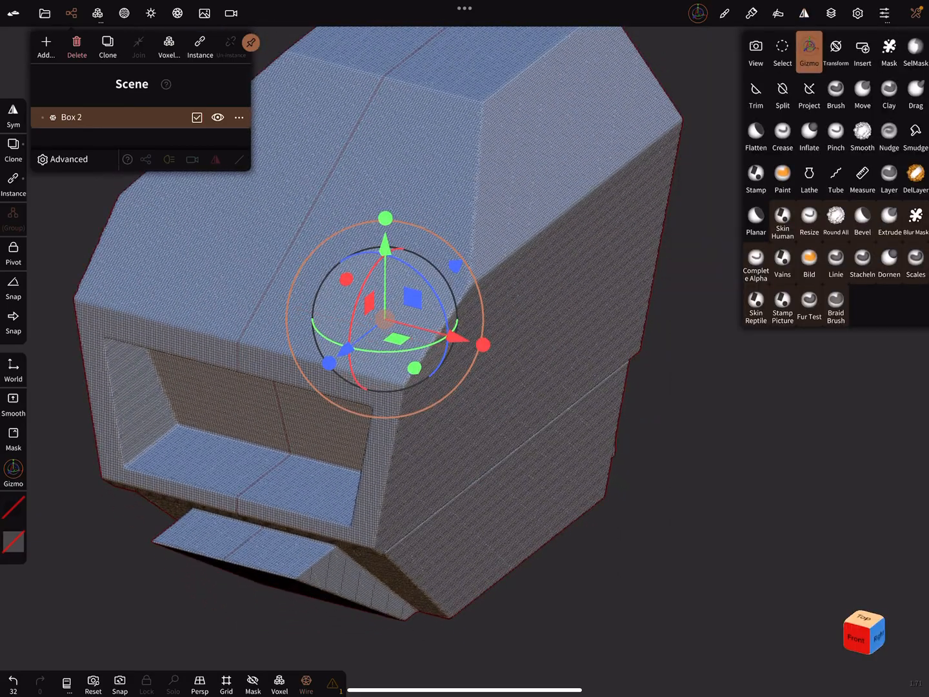
click(862, 217)
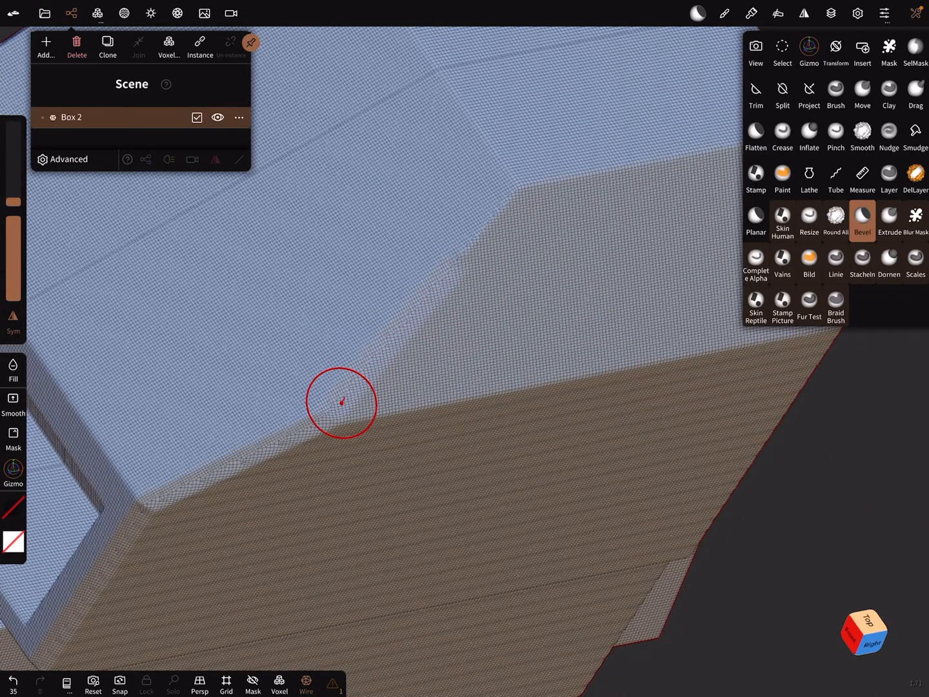
mouse_move(522, 184)
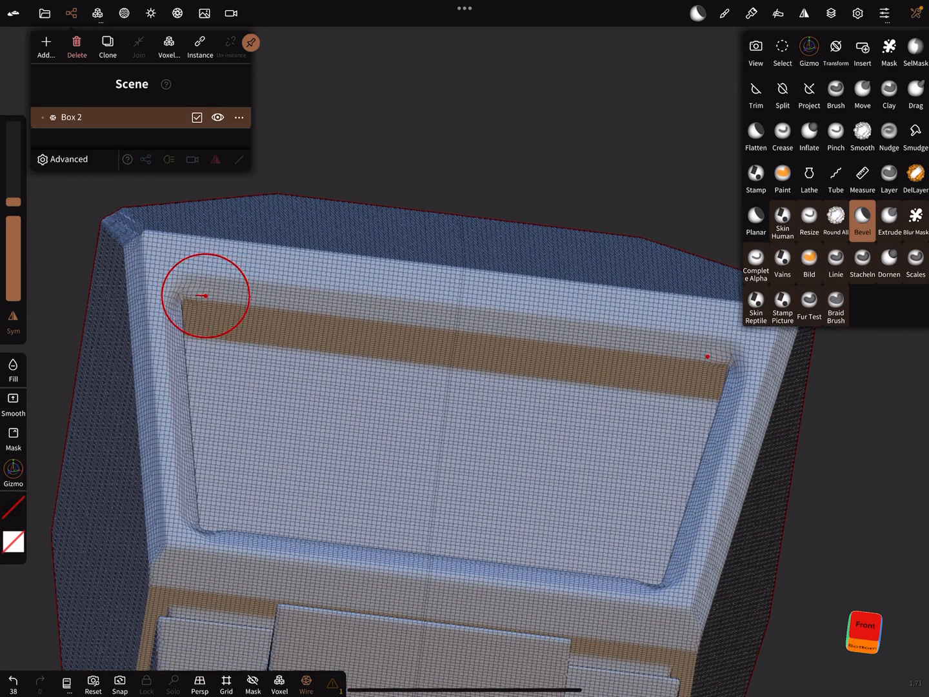
mouse_move(454, 317)
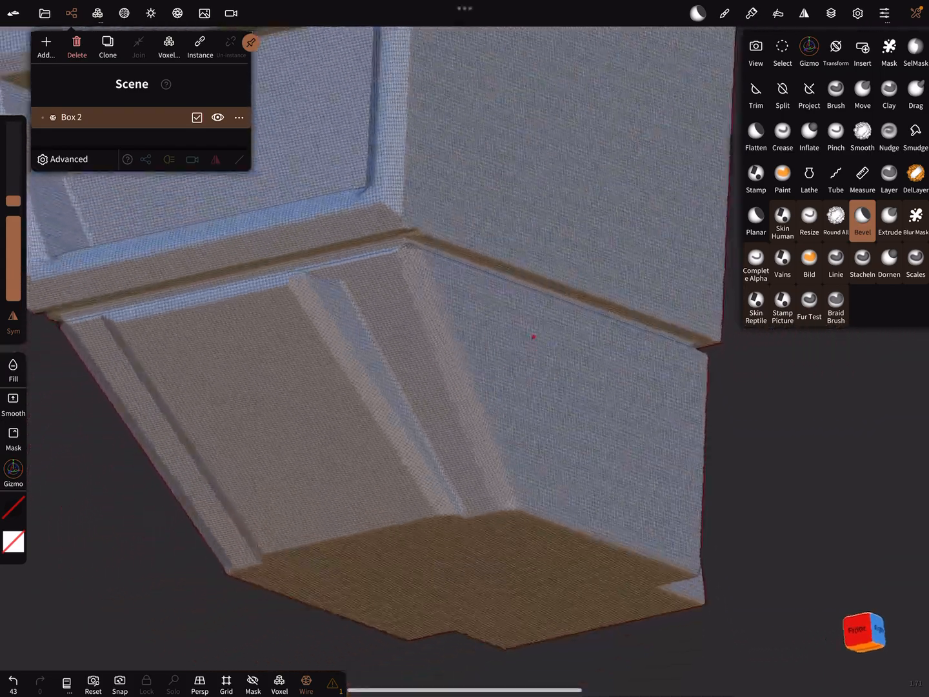
Bevel the edges around the recessed front panel, lower block and ledges
click(306, 684)
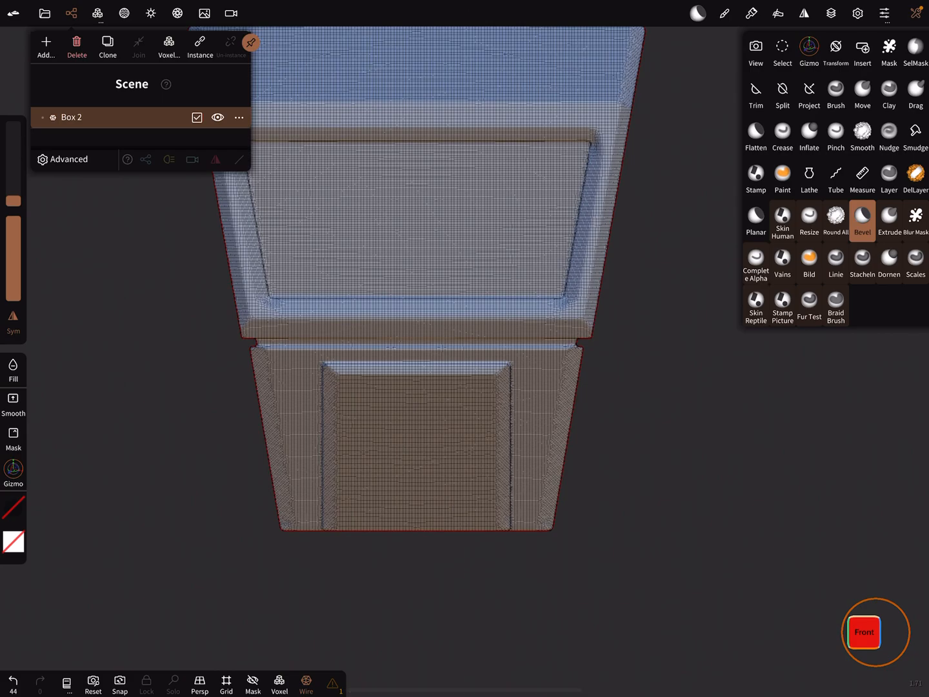
From the front view, split the lower section into separate slotted pieces
click(782, 94)
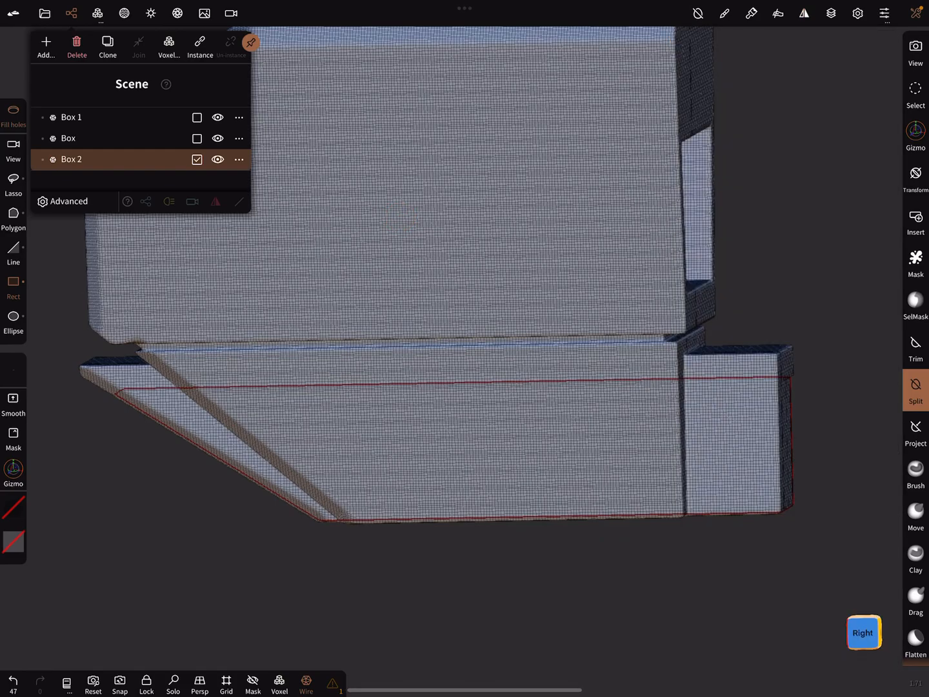
click(915, 136)
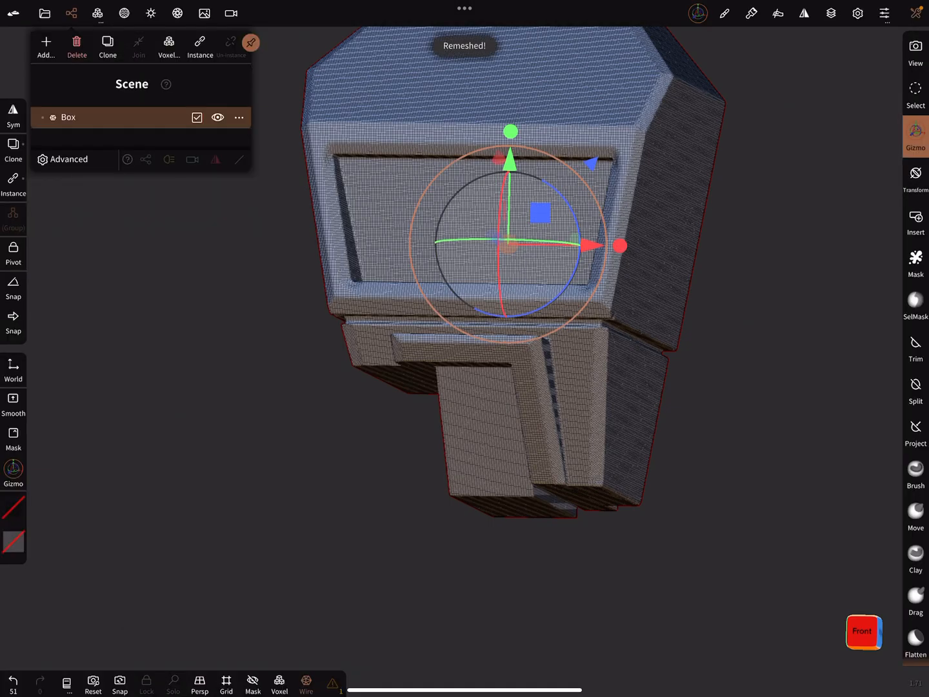
Attempt symmetry on the remeshed box and answer the mirroring prompt
click(13, 116)
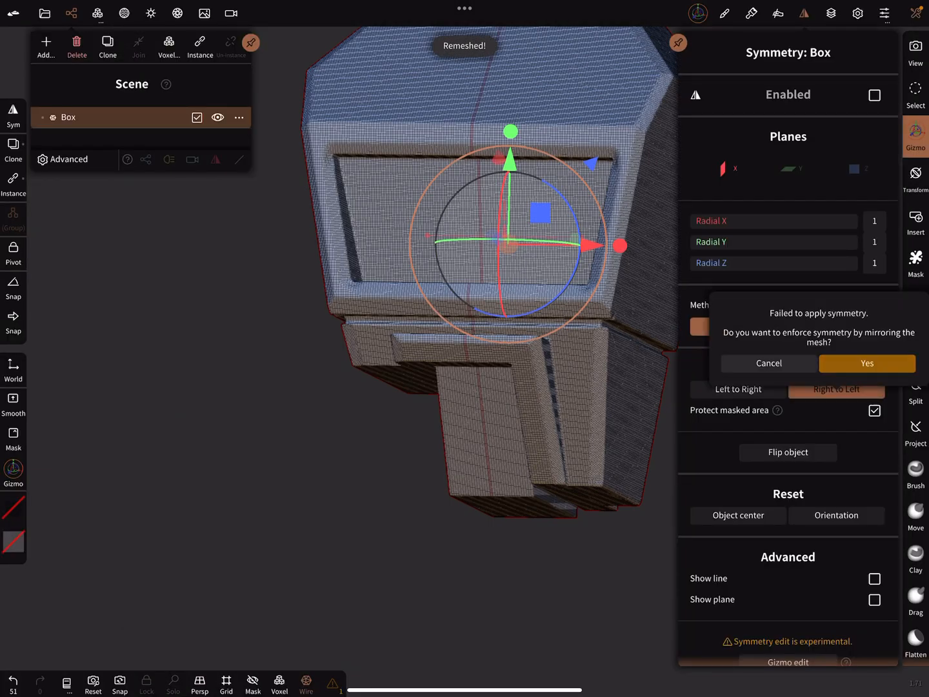
click(868, 364)
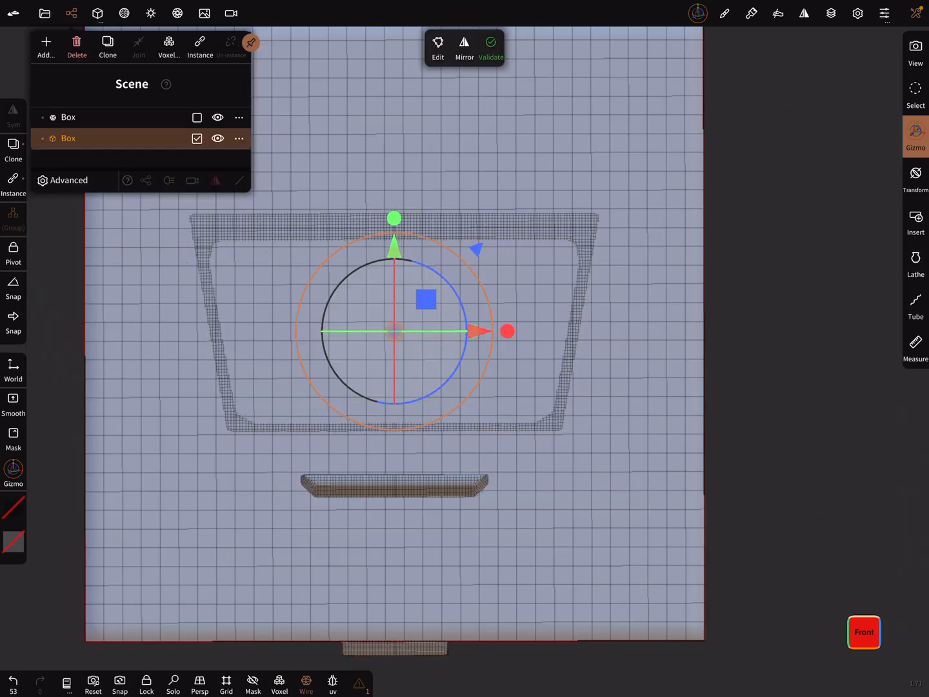
Reduce the new box's Division X topology and confirm it
scroll(down, 3)
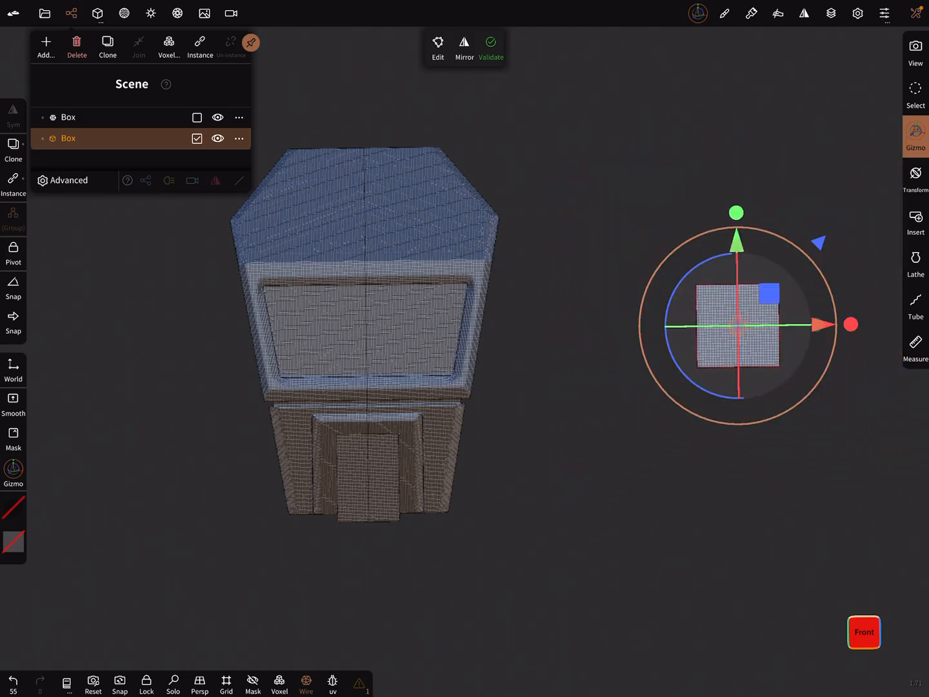
click(229, 45)
text(0)
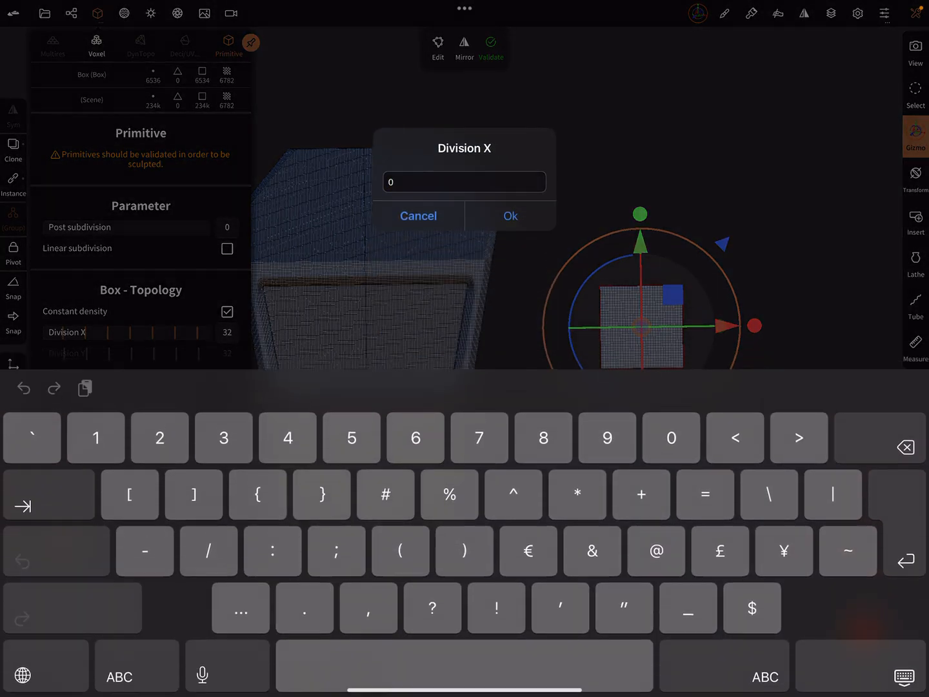
click(511, 216)
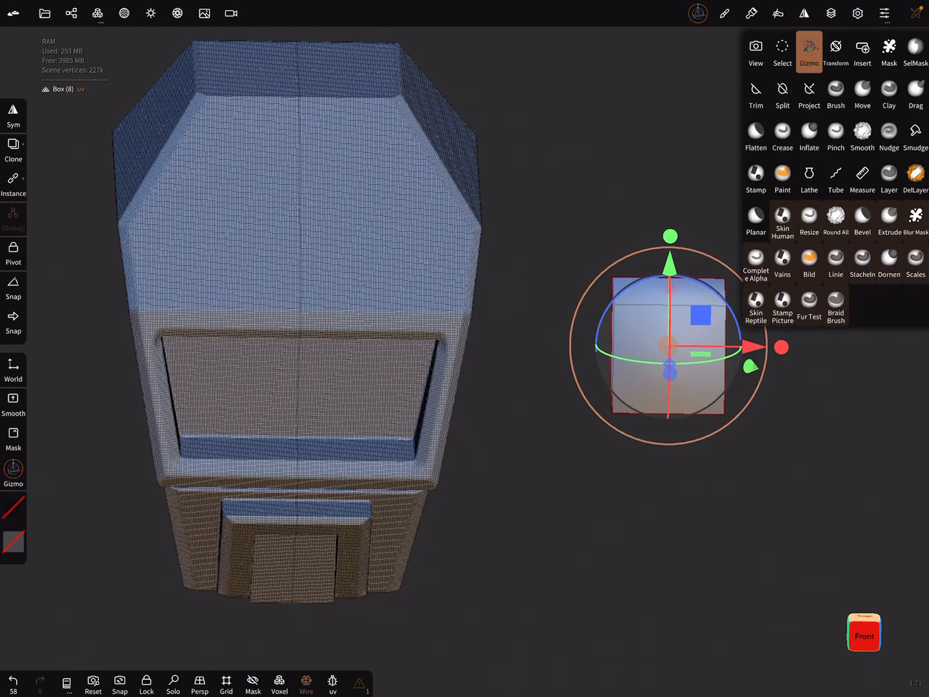
Insert a thin box primitive onto the model's slanted top surface
click(862, 52)
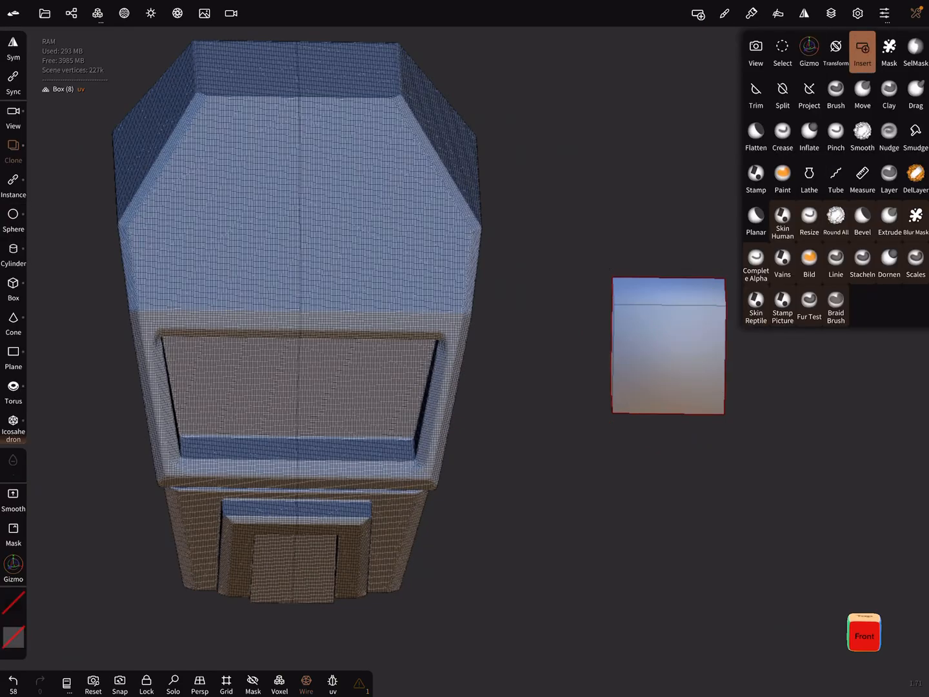
mouse_move(359, 207)
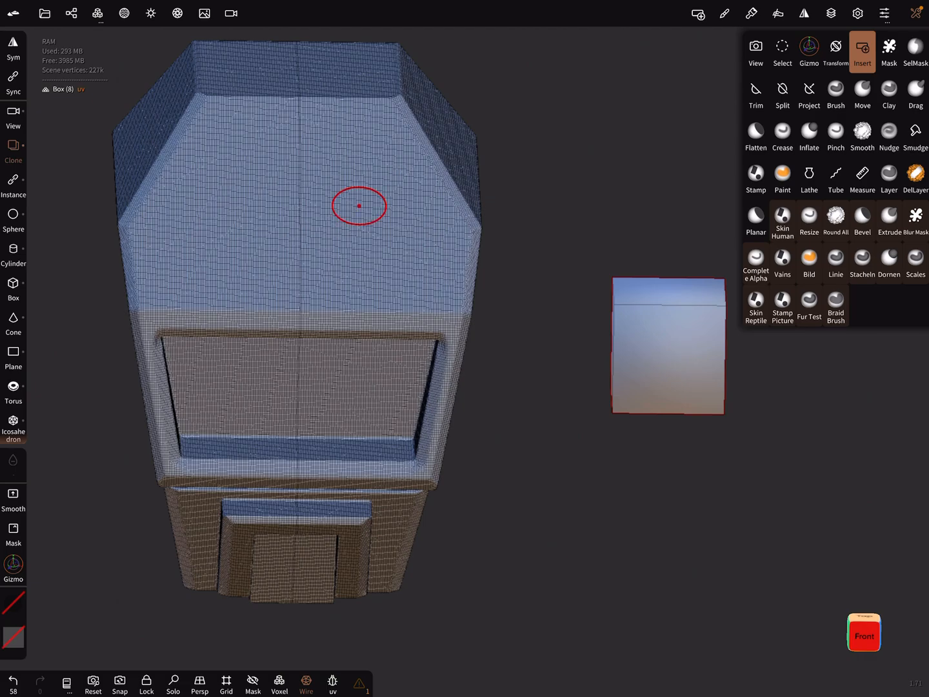
click(836, 52)
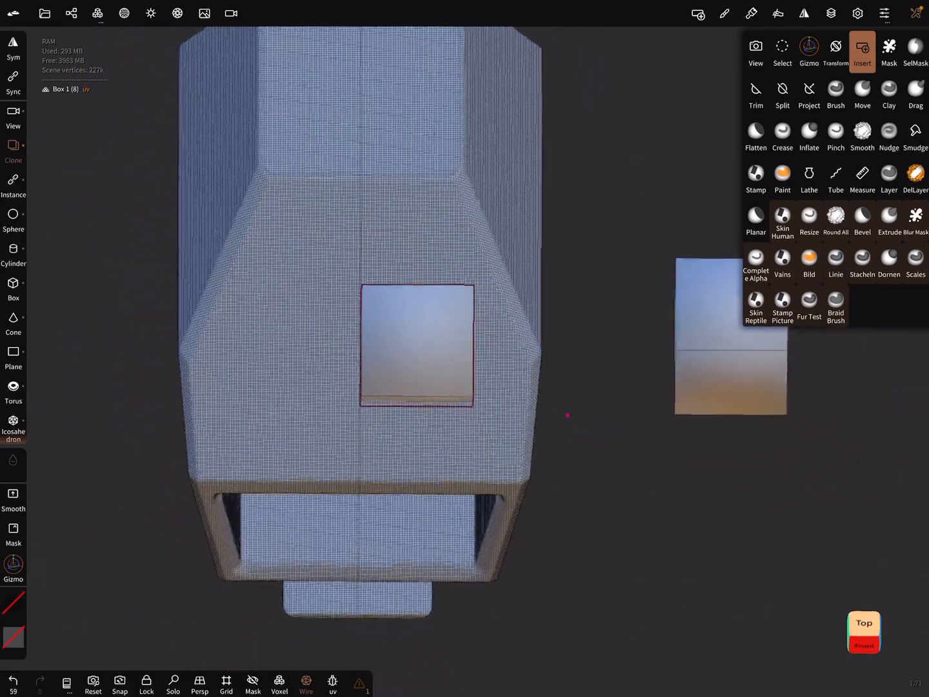
click(809, 51)
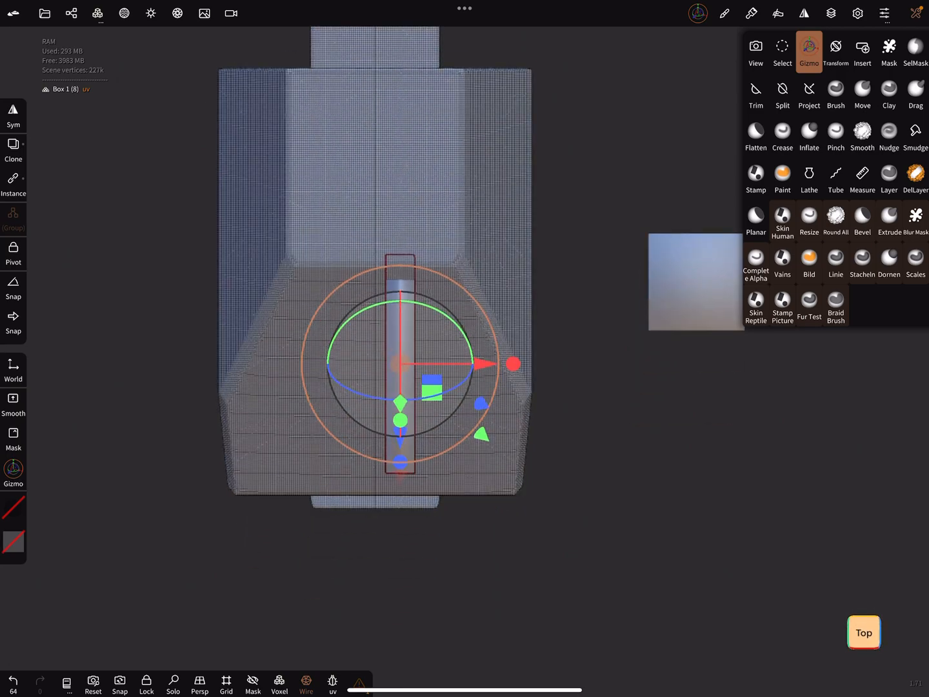
Pick the thin bar shape, switch to Gizmo to tilt it 30° onto the angled face
click(915, 50)
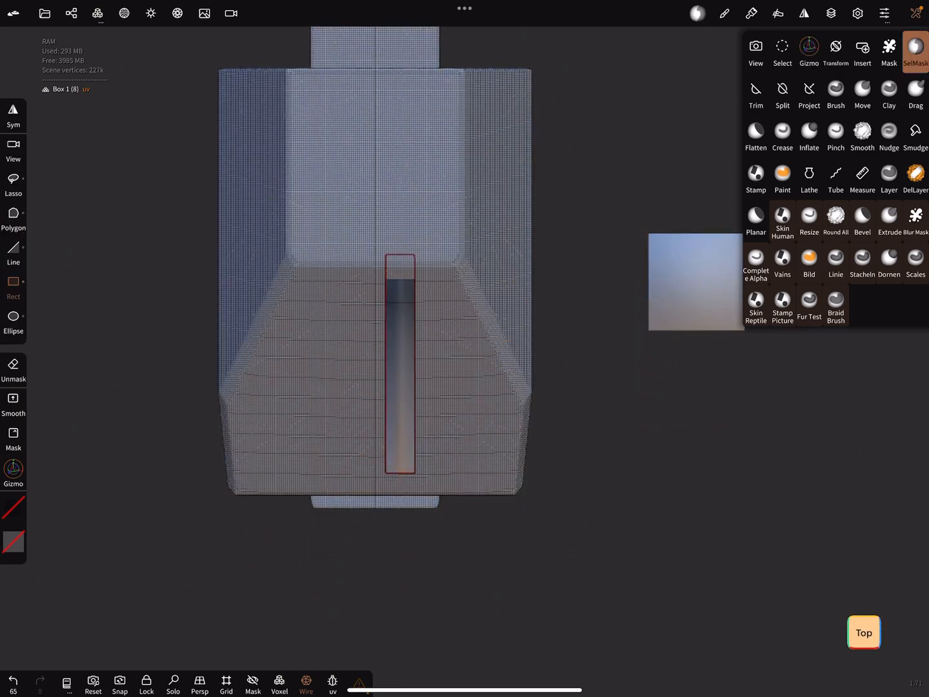
click(808, 51)
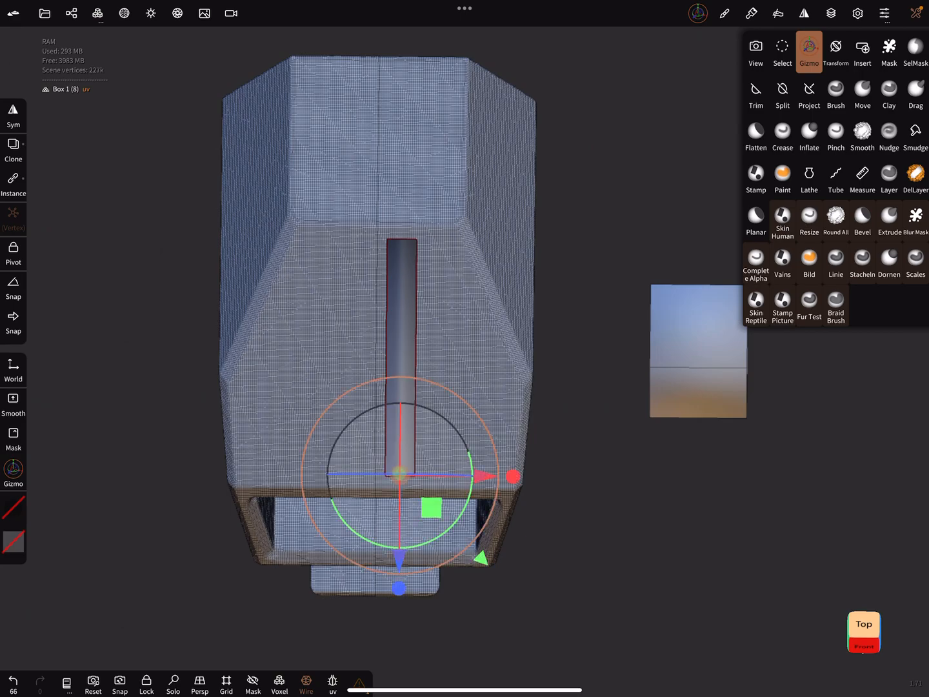
click(890, 51)
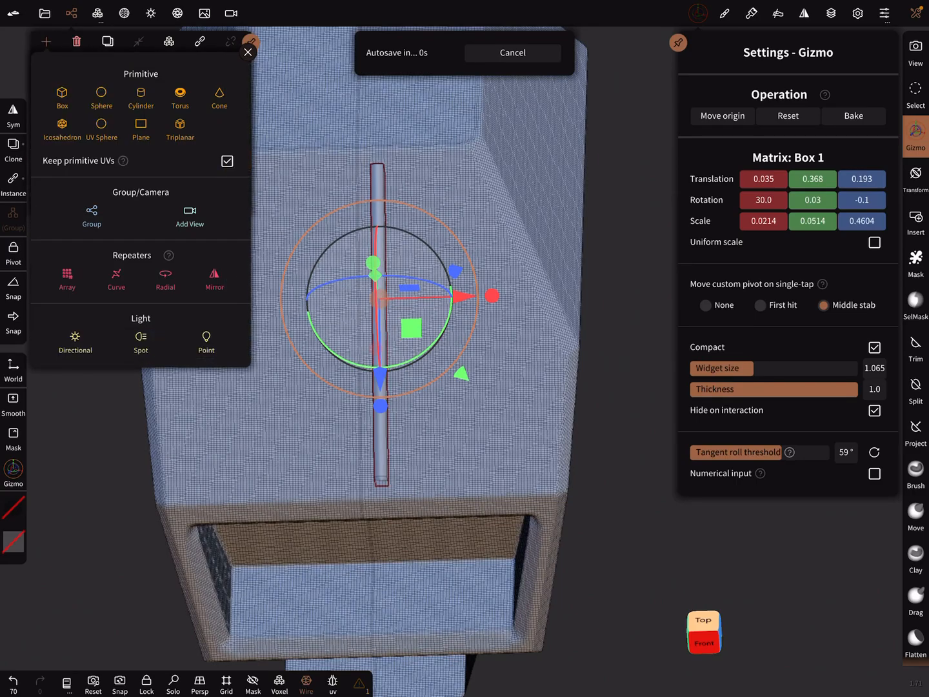
Repeat the bar as an array of seven, checked from the top view
click(67, 279)
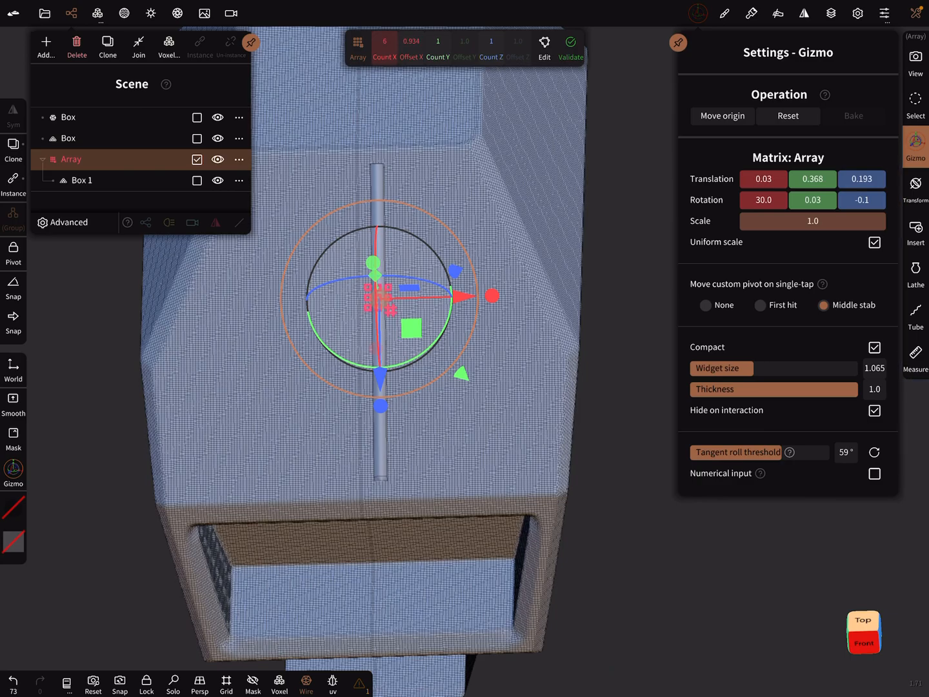
click(384, 41)
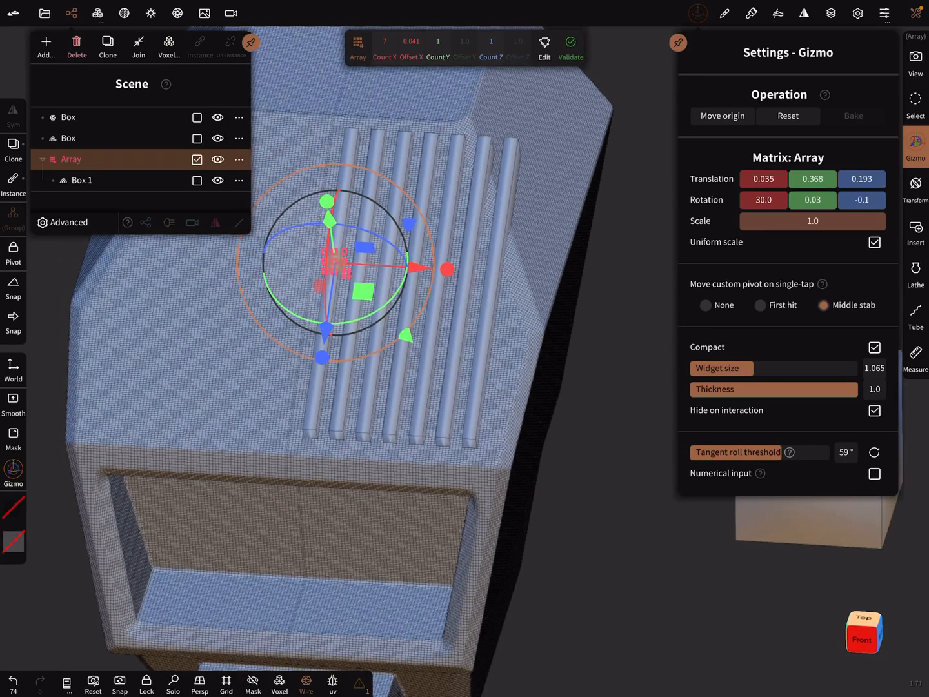
click(787, 116)
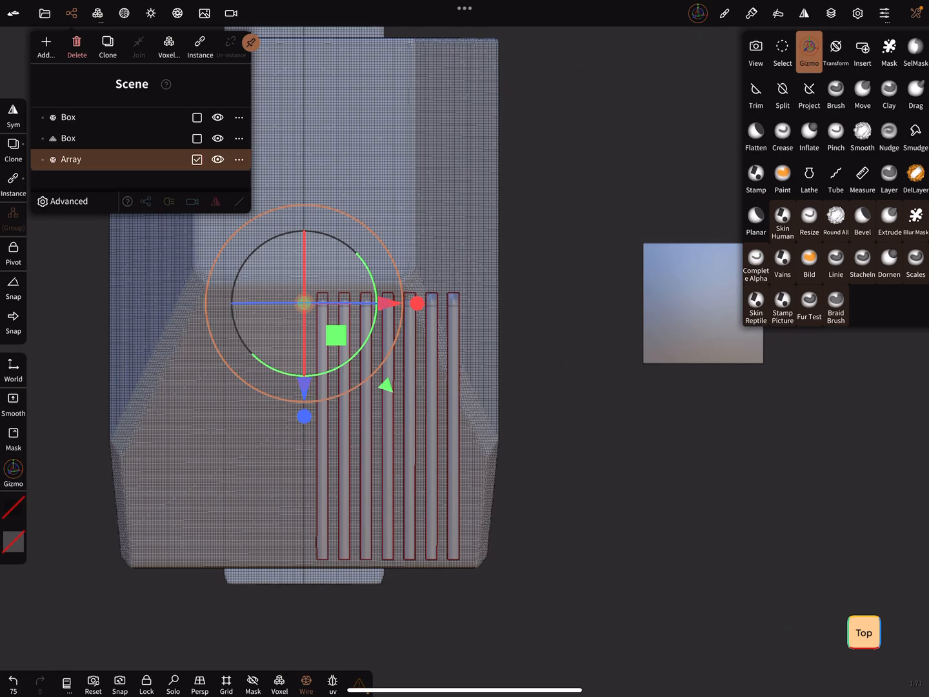
Align the bar array on the face and hide it so it subtracts from the body
click(755, 95)
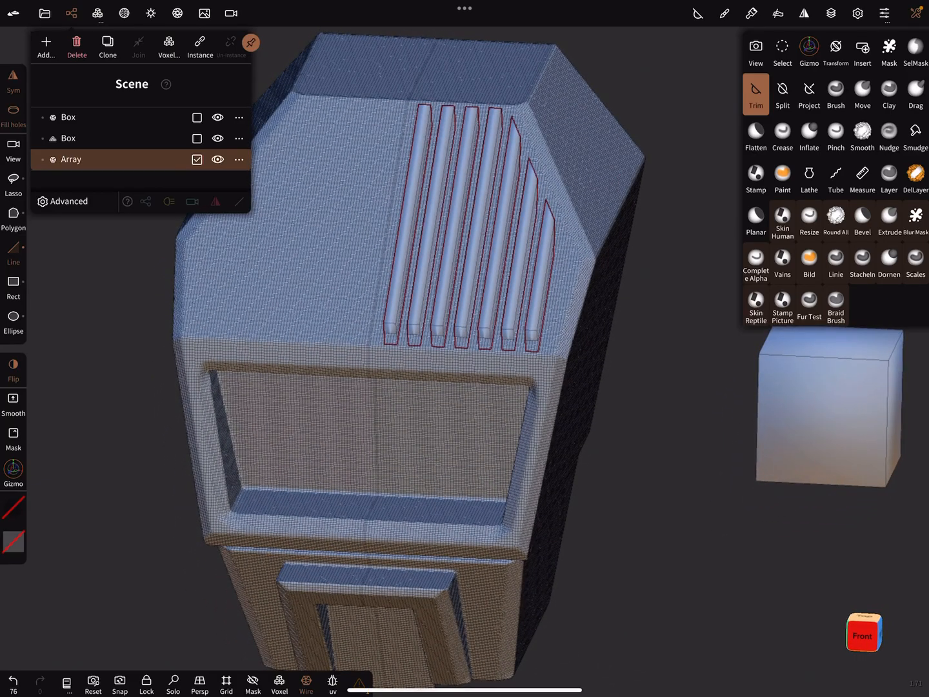
click(218, 160)
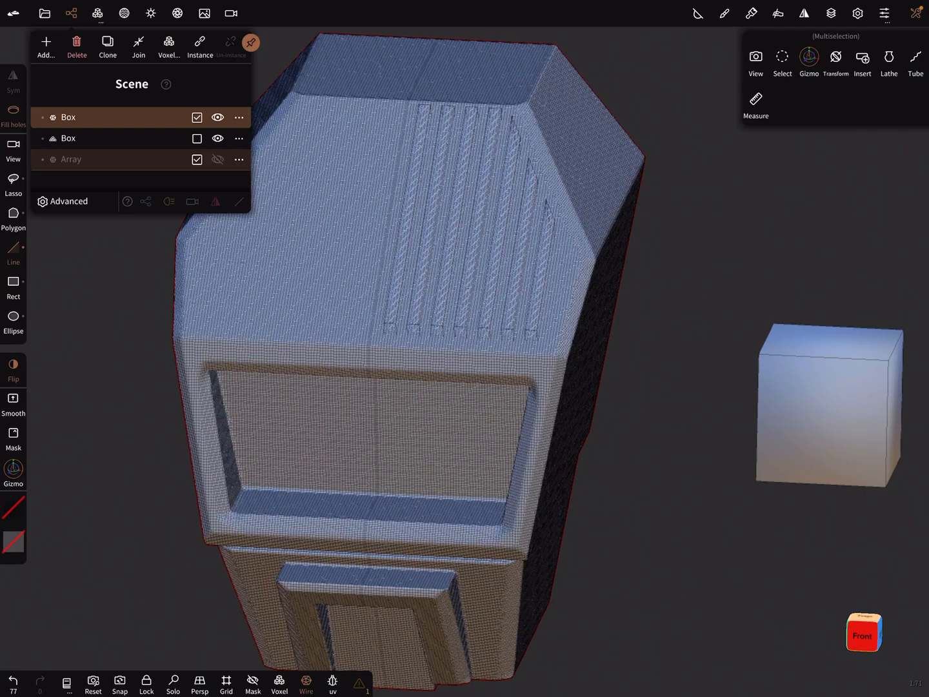
Voxel-merge body and bar array at resolution 340 into one grooved mesh
click(168, 47)
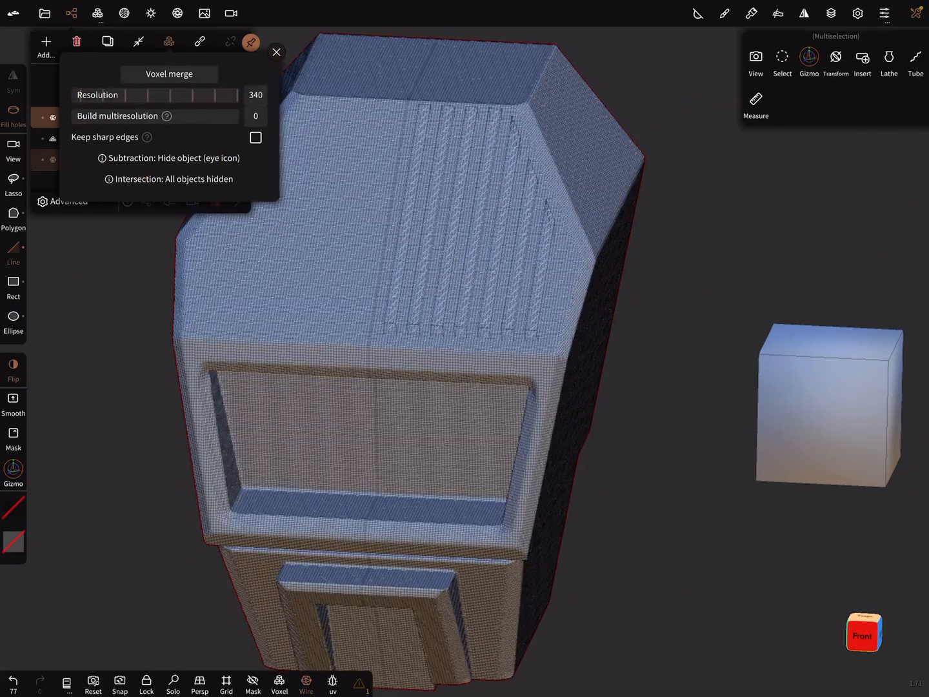
click(276, 51)
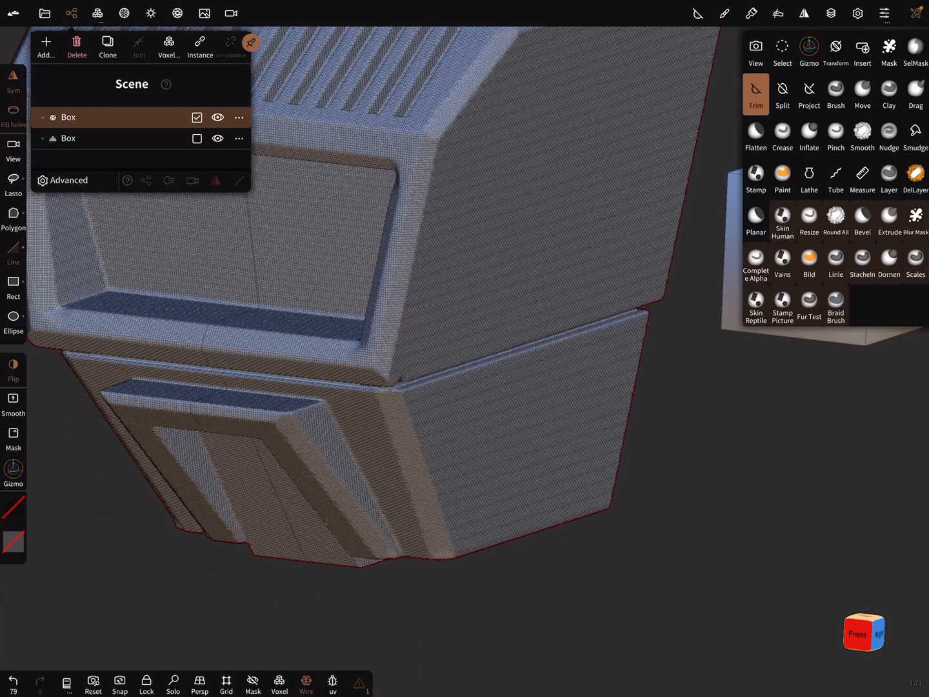
click(306, 684)
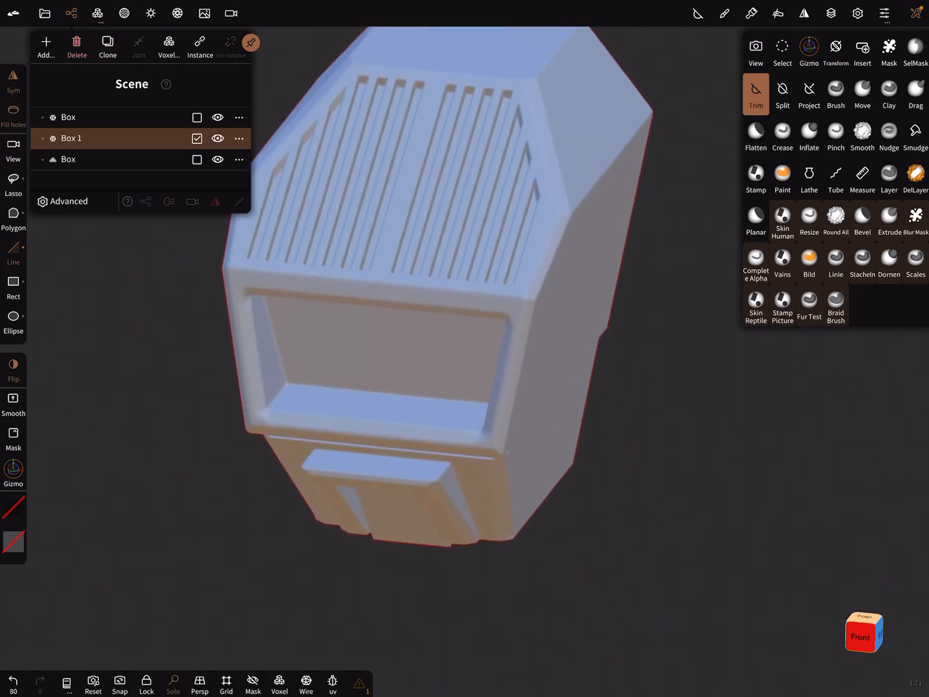
Paint all of the grooved body with a dark, near-black material preset
click(306, 685)
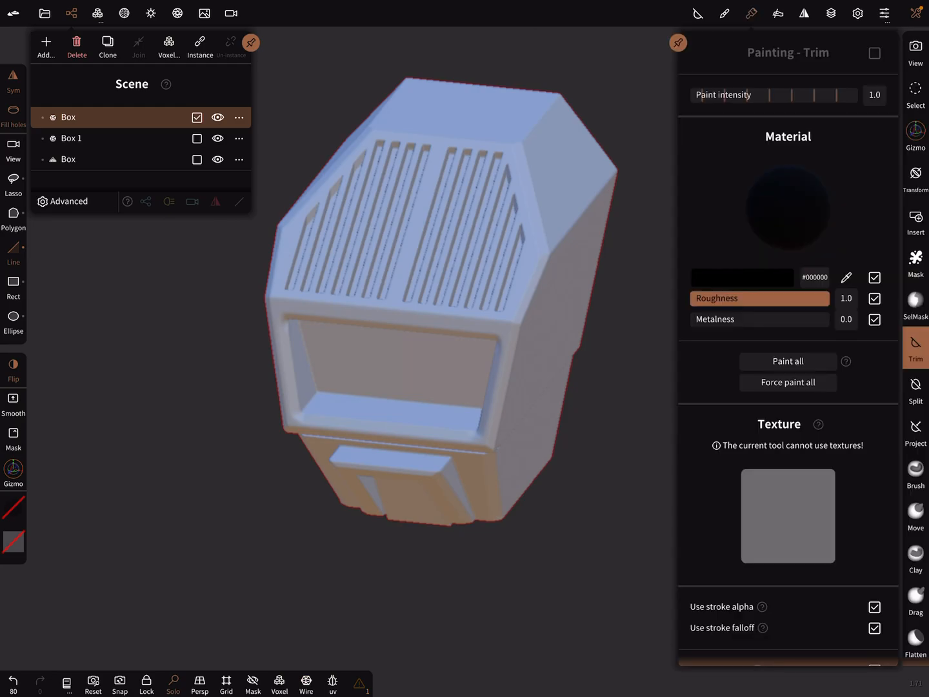
click(787, 361)
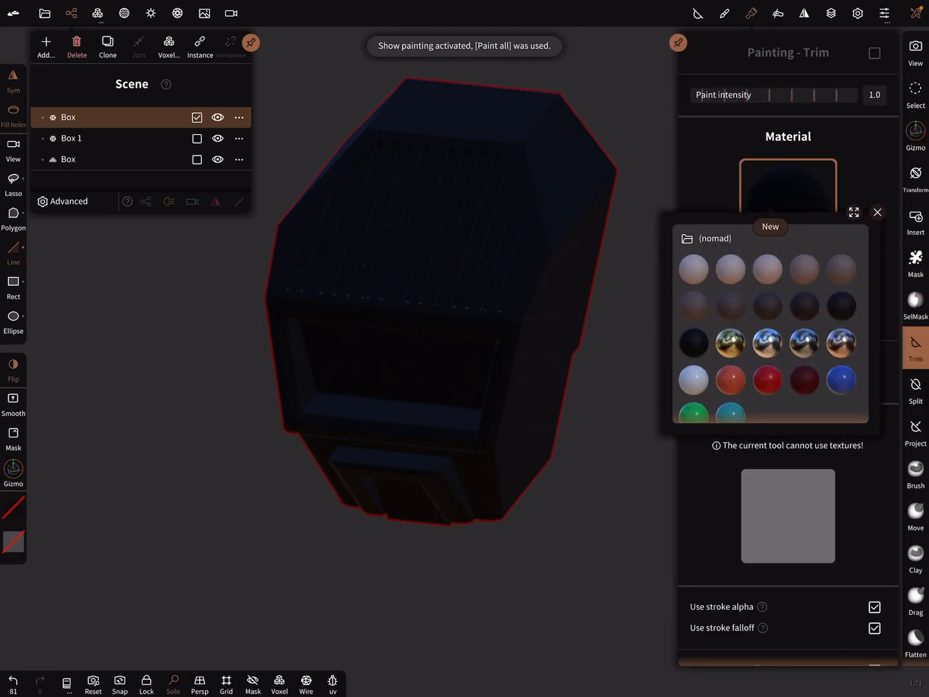
click(730, 344)
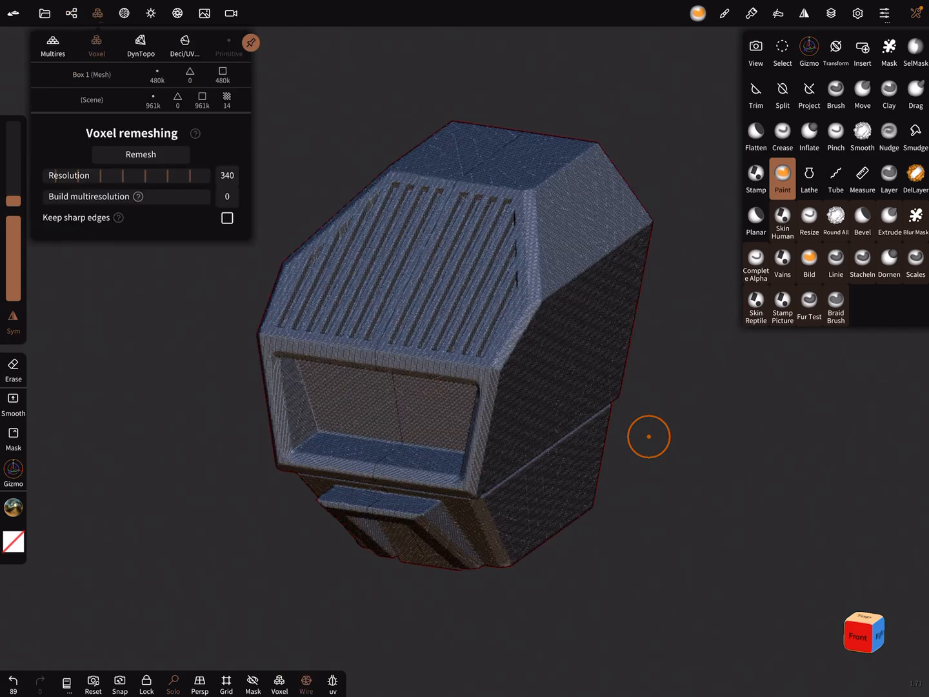
Decimate the body at 50% four times in Decim/UV until about 3.7k triangles remain
click(184, 45)
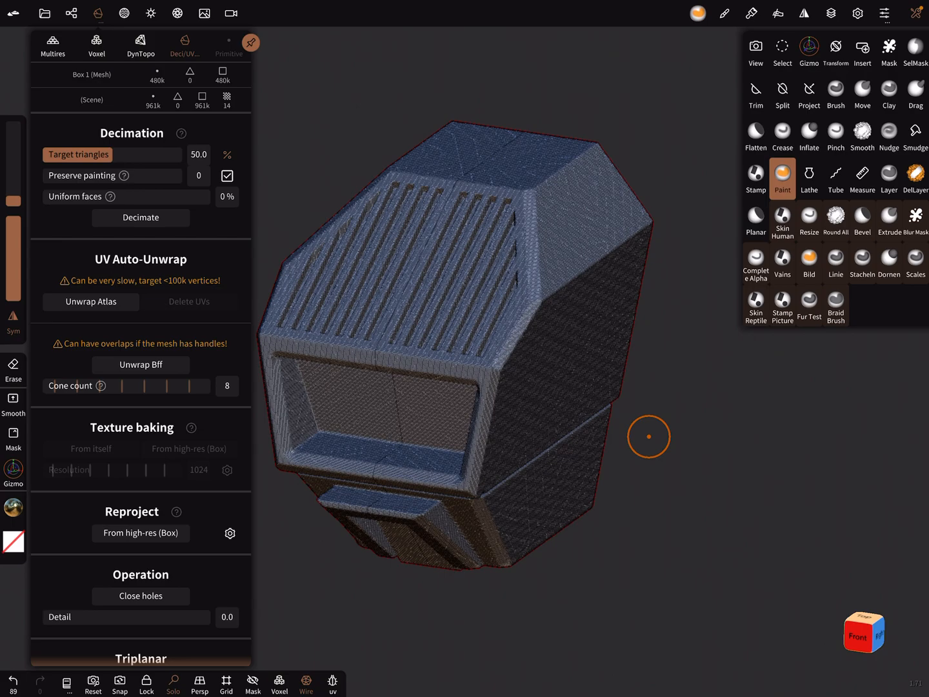
click(139, 217)
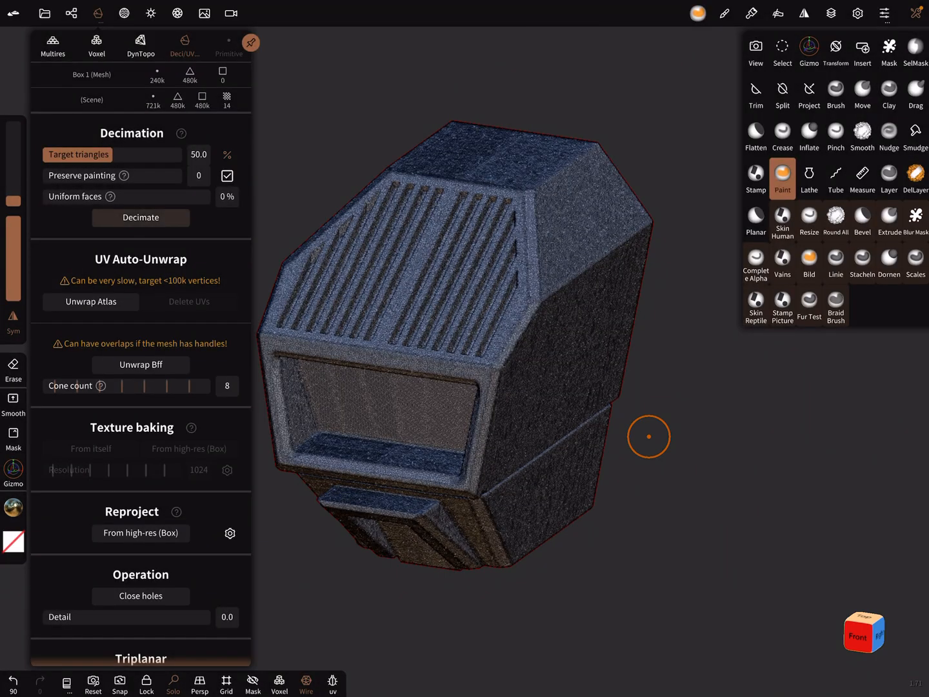
click(140, 217)
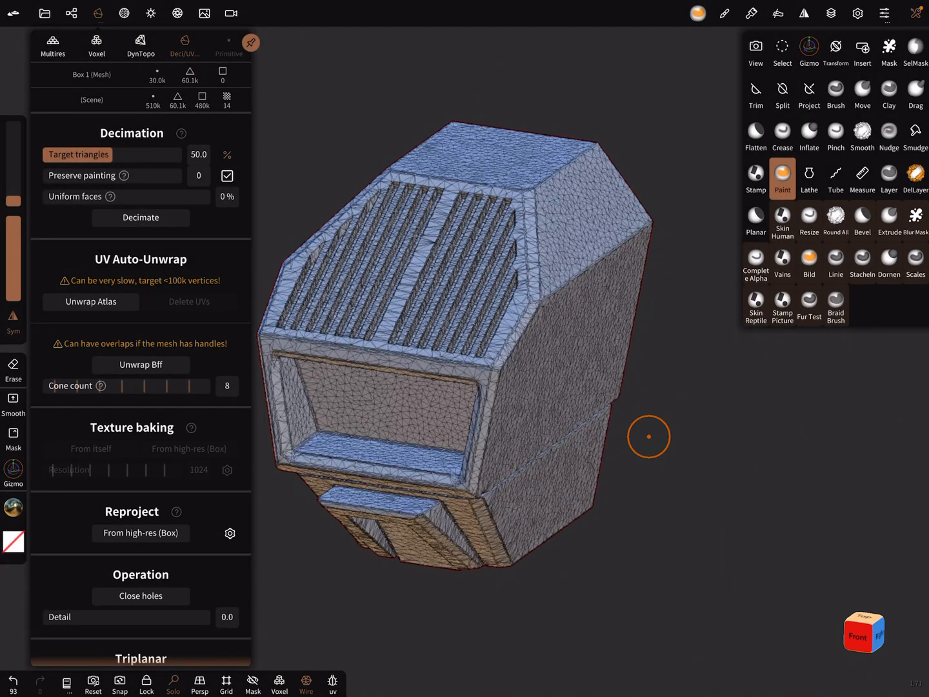
click(139, 216)
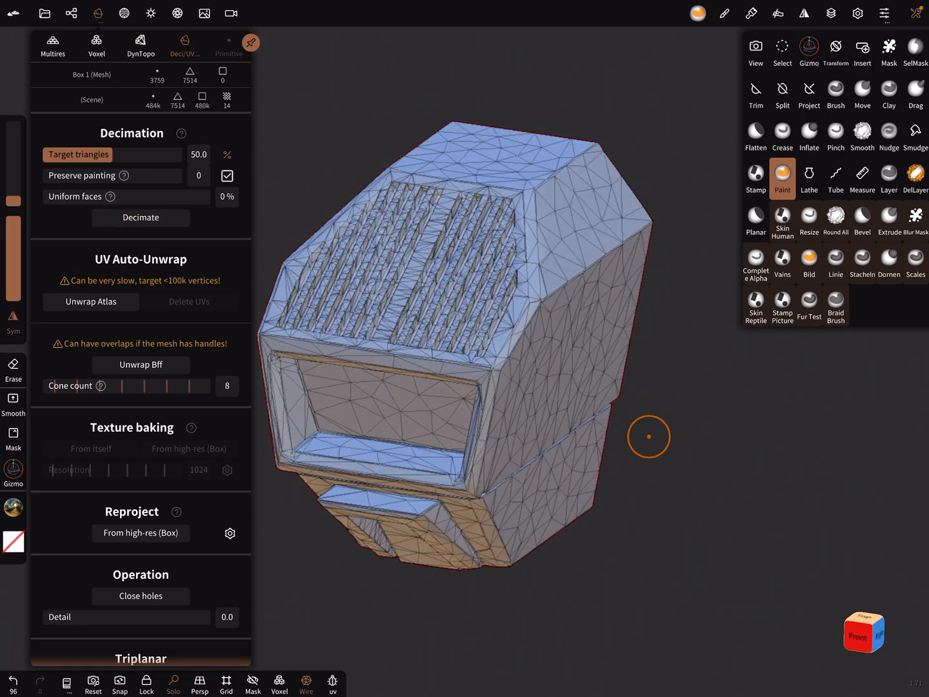
click(139, 217)
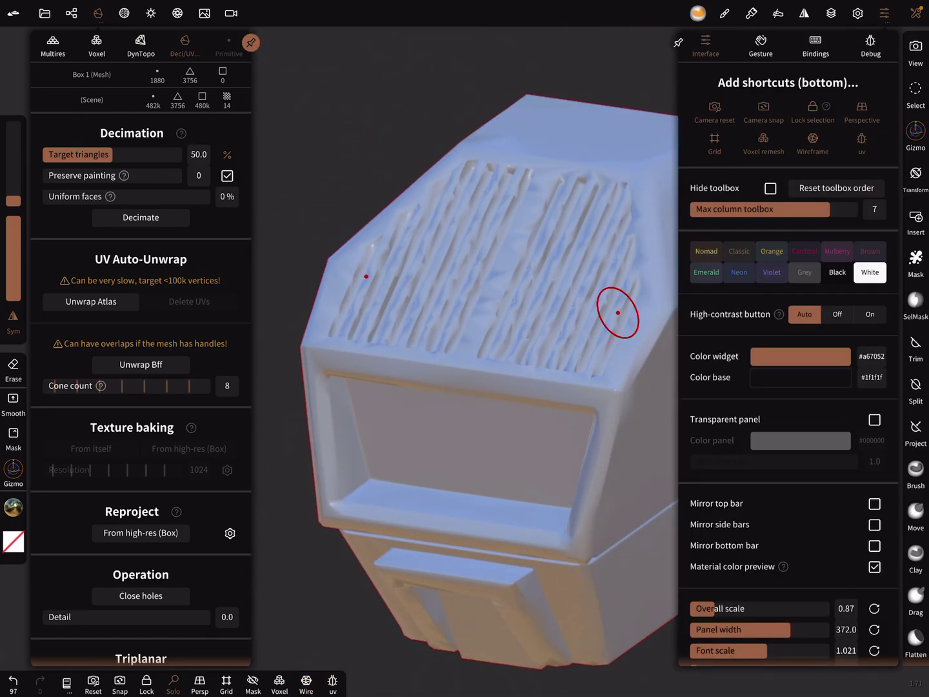
Enable Show painting in Display settings to reveal the baked texture on low-poly Box 1
click(857, 13)
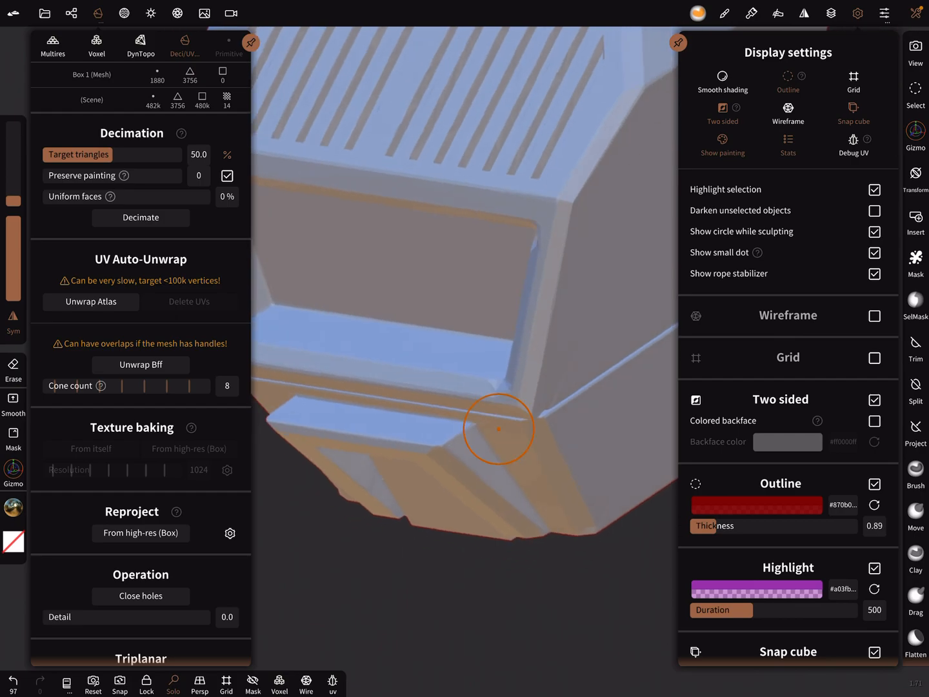
click(90, 302)
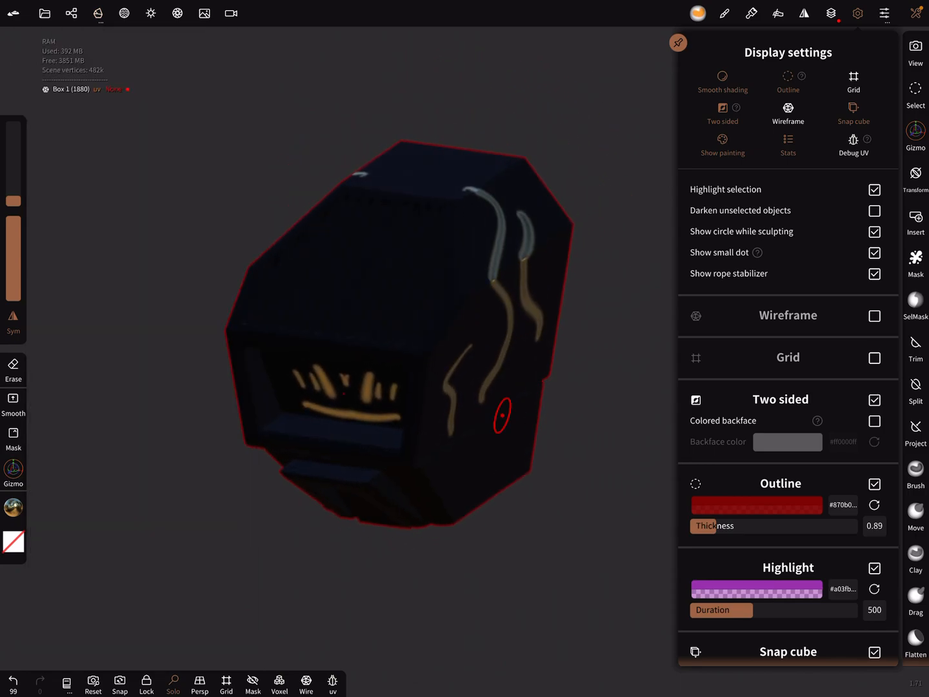
Enable Post Process for ambient occlusion and curvature effects on the body
click(831, 13)
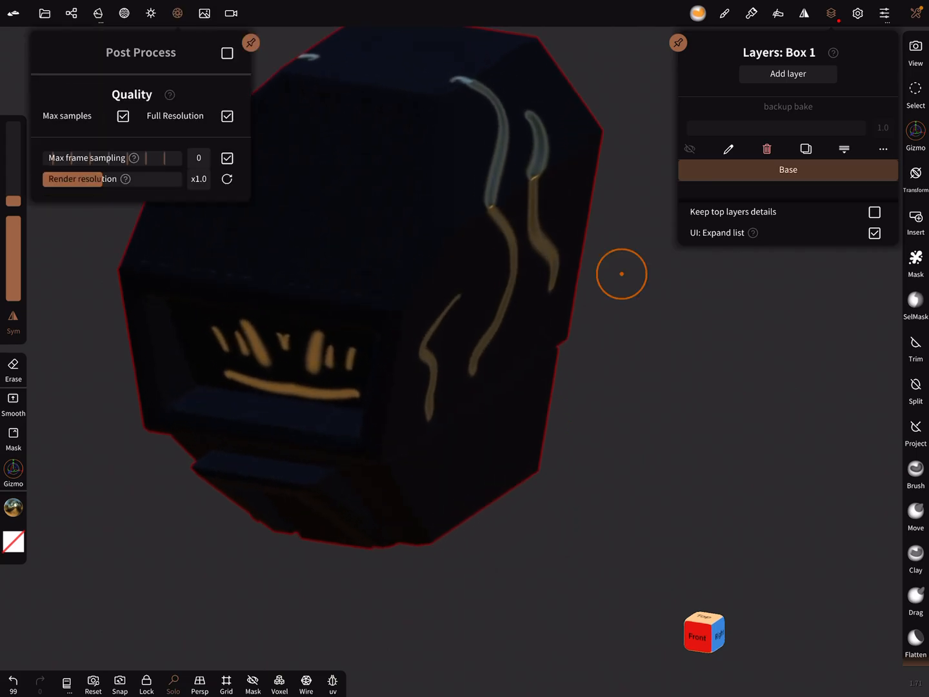
click(227, 53)
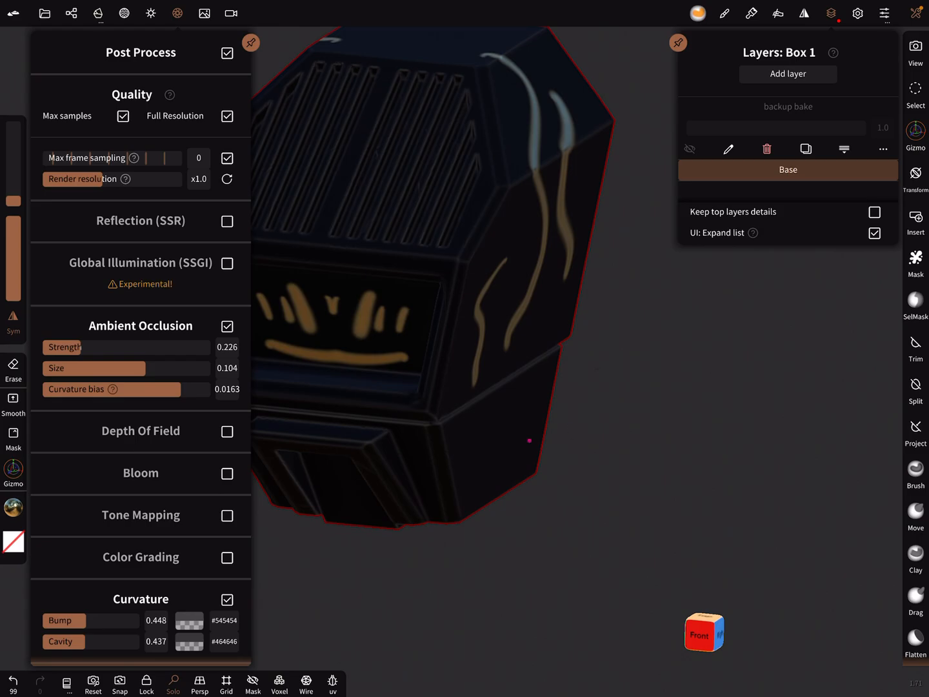
click(917, 132)
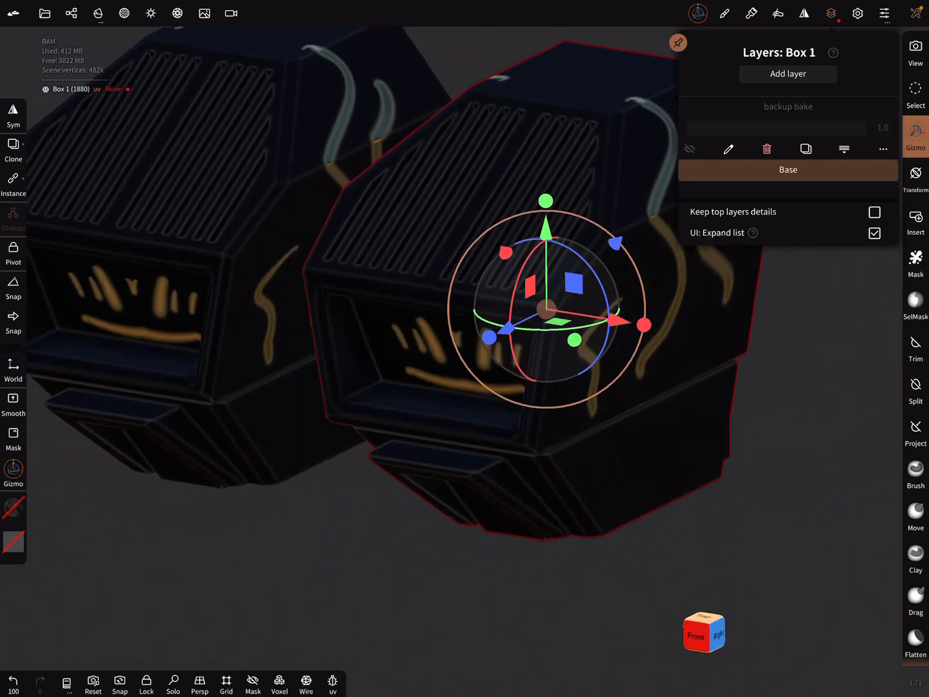
In Shading, hide painting and textures so the low-poly body shows its bare wireframe
click(150, 13)
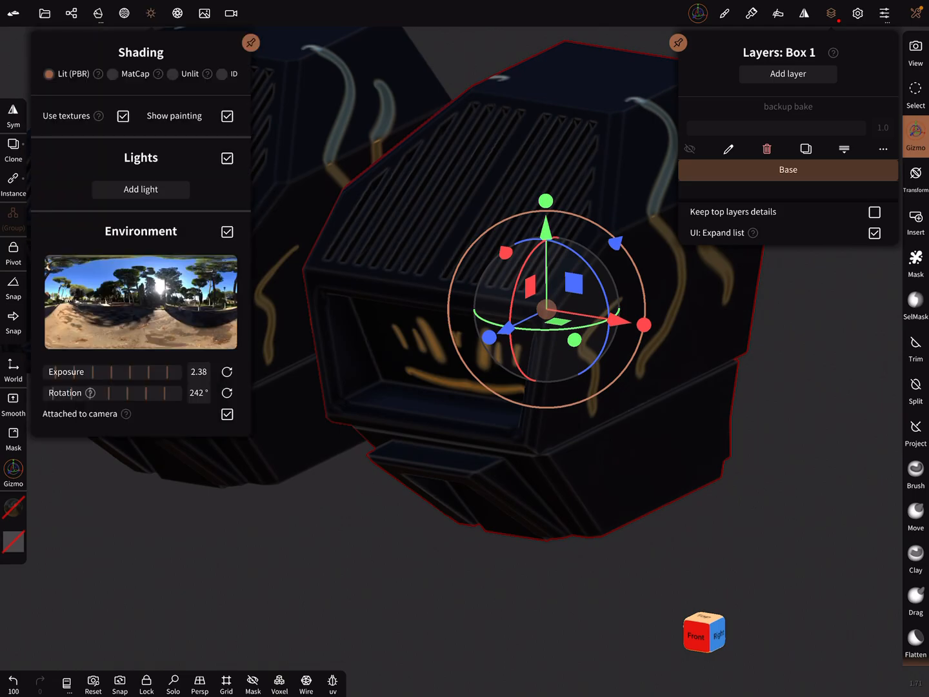
click(227, 116)
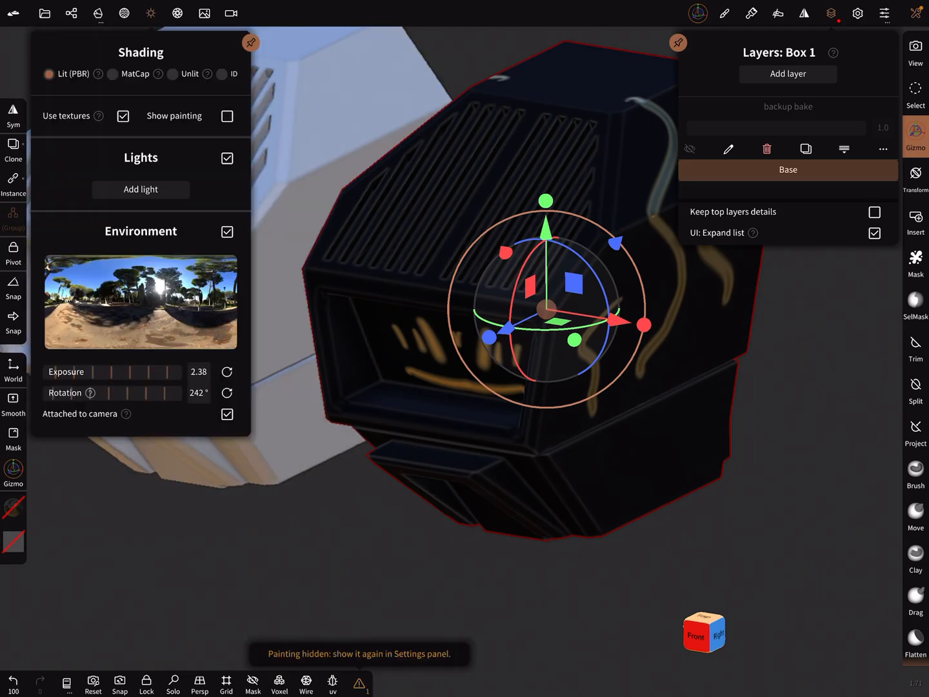
click(305, 684)
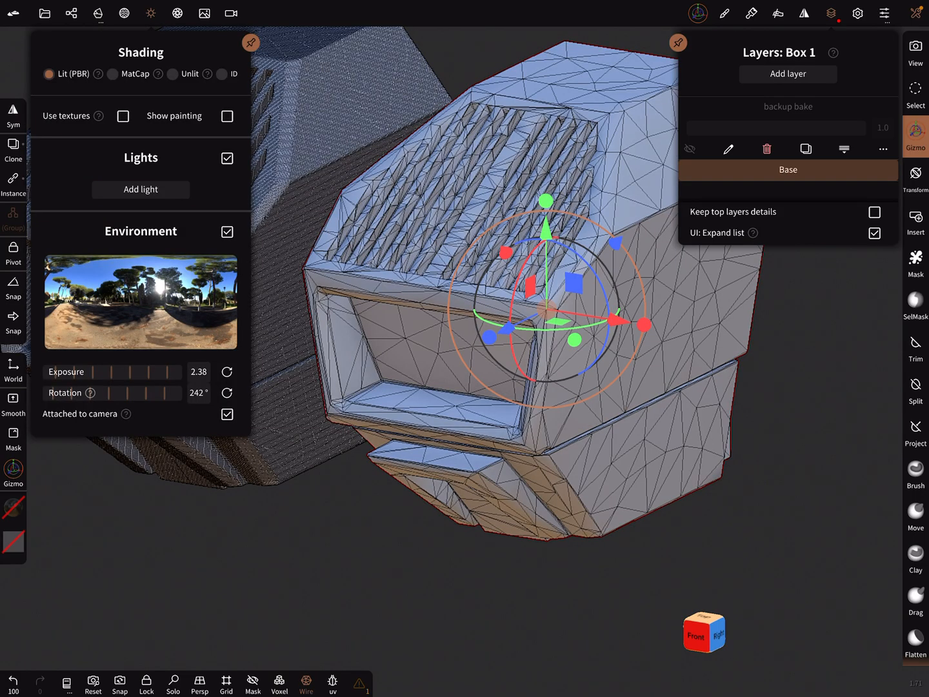